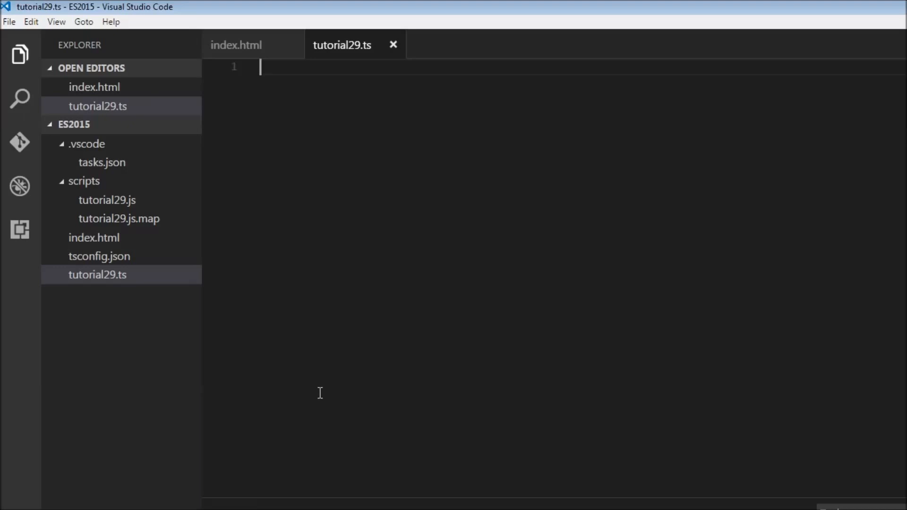
# Declare mySet as Object.create(null) and assign mySet.id = true.
pyautogui.write('1')
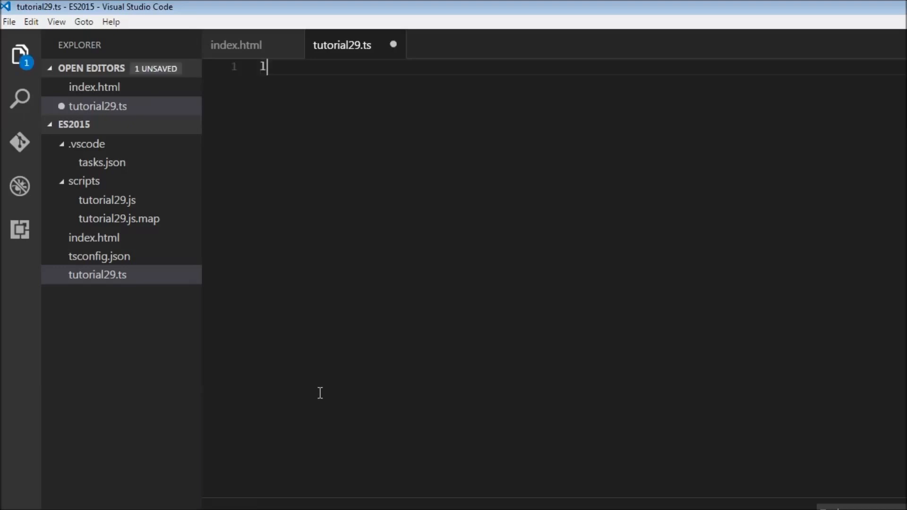
pyautogui.write('let mySet =')
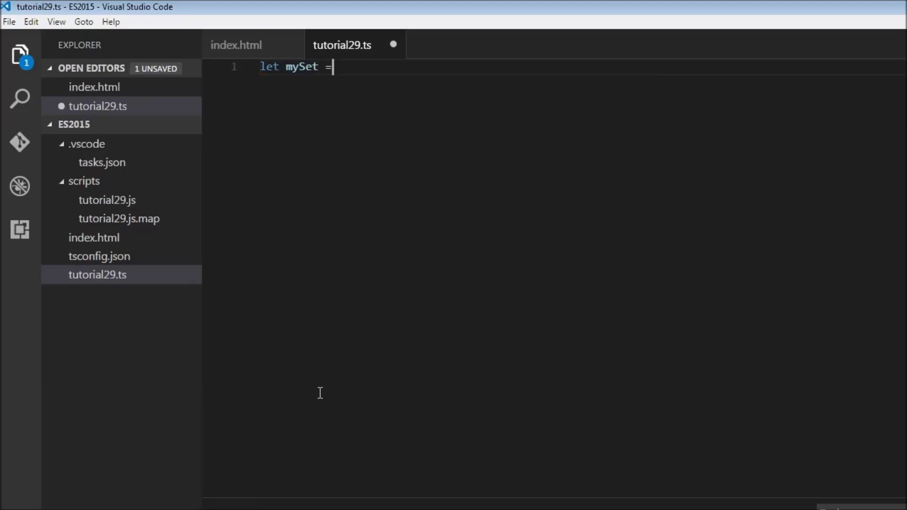
pyautogui.write('Object.create(')
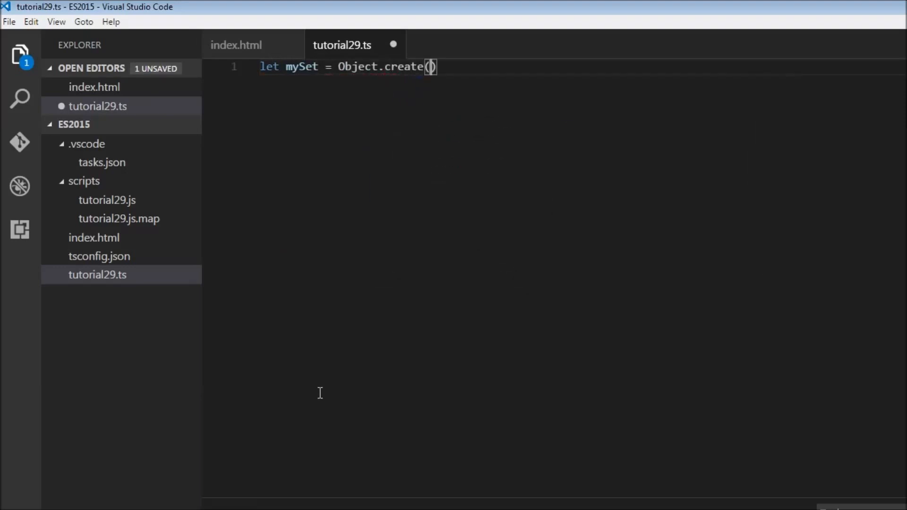
pyautogui.write('null')
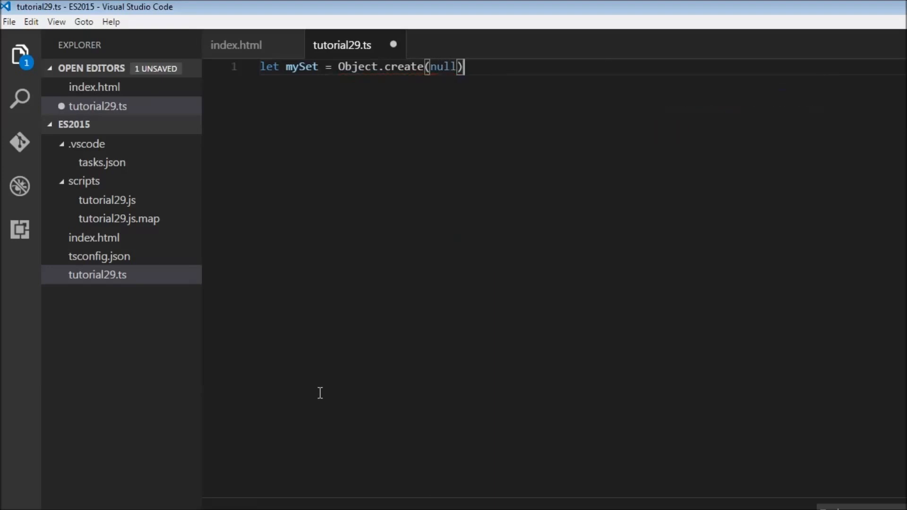
pyautogui.write(';')
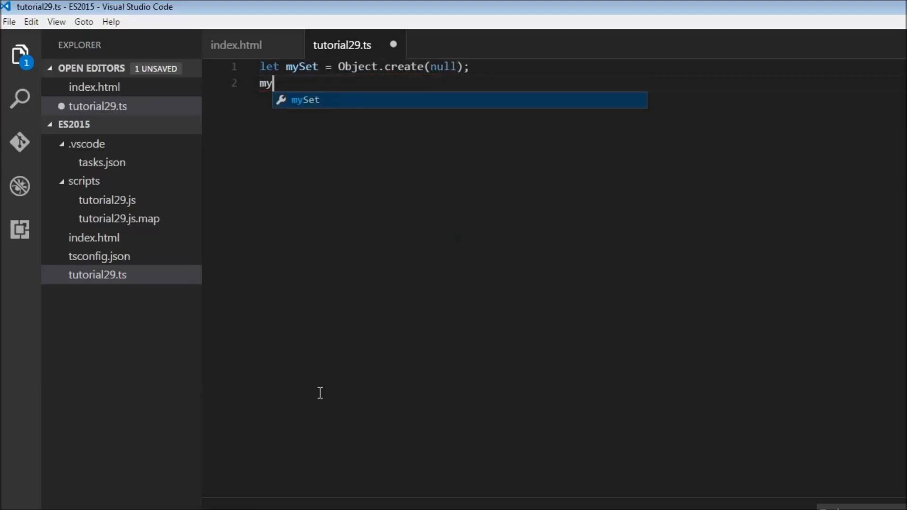
pyautogui.write('Set.')
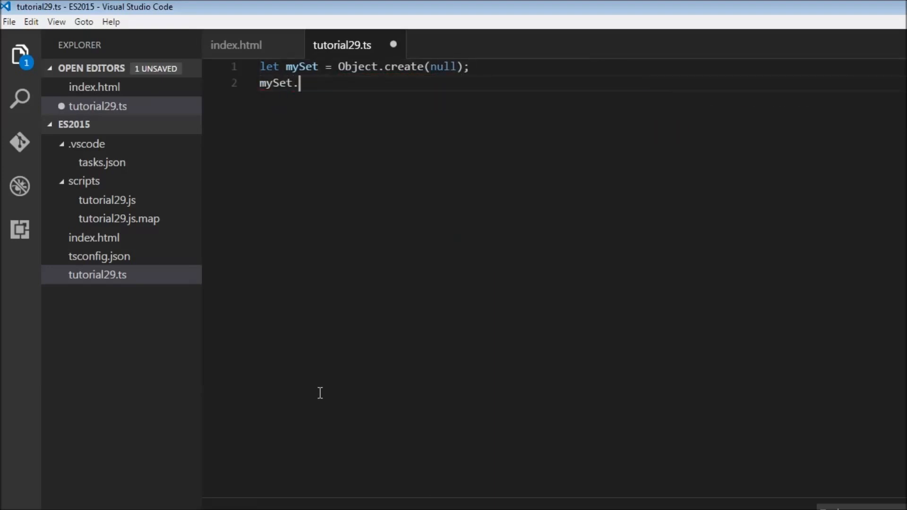
pyautogui.write('id = true;')
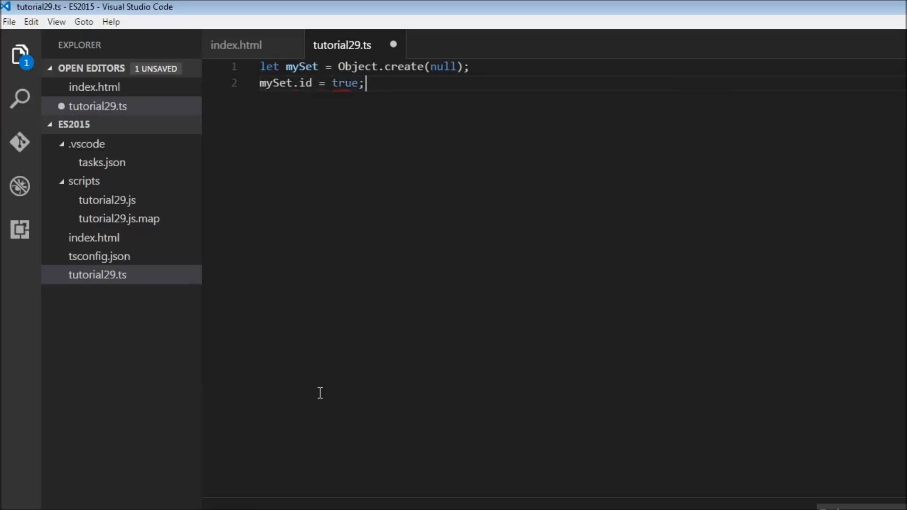
# Add an if (mySet.id) block logging "id exists" and save the file.
pyautogui.write('if(')
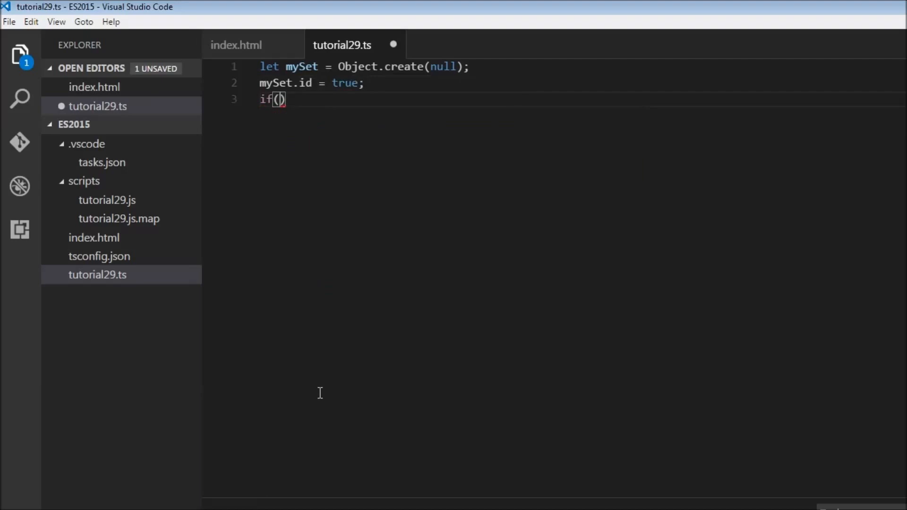
pyautogui.write('mySet.id')
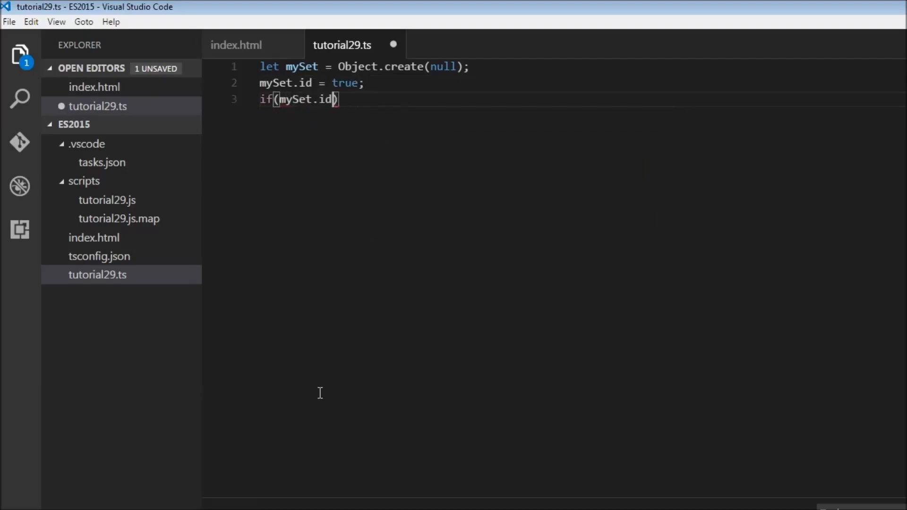
pyautogui.write('{')
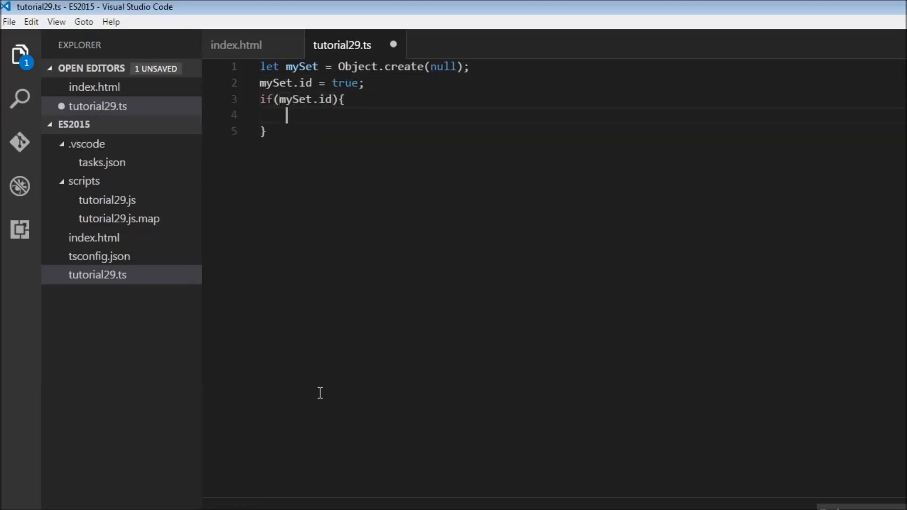
pyautogui.write('console.log();')
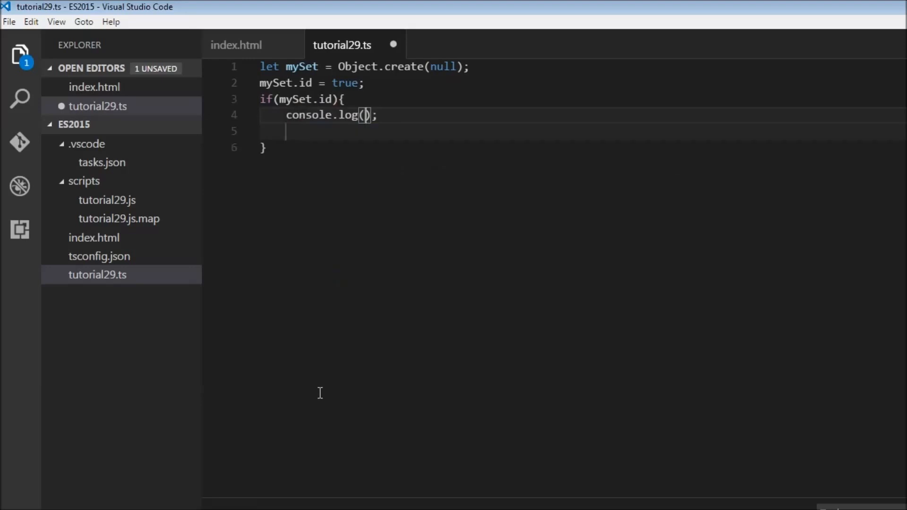
pyautogui.write('"id exists"')
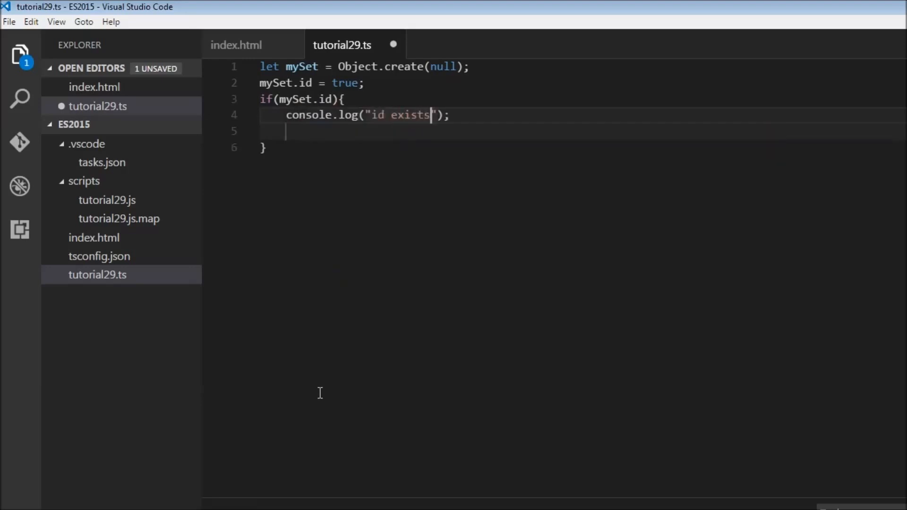
pyautogui.press('ctrl+s')
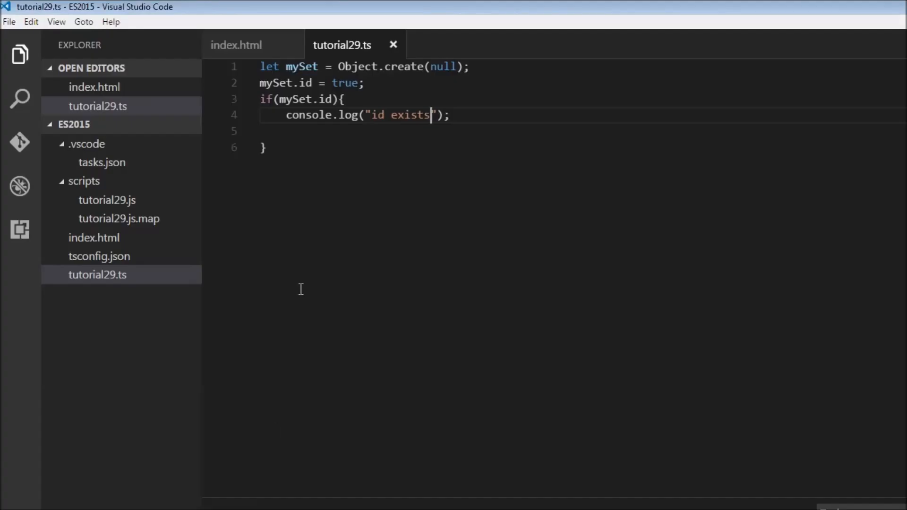
# Replace the true assigned to mySet.id with 1, then with 0.
pyautogui.doubleClick(344, 83)
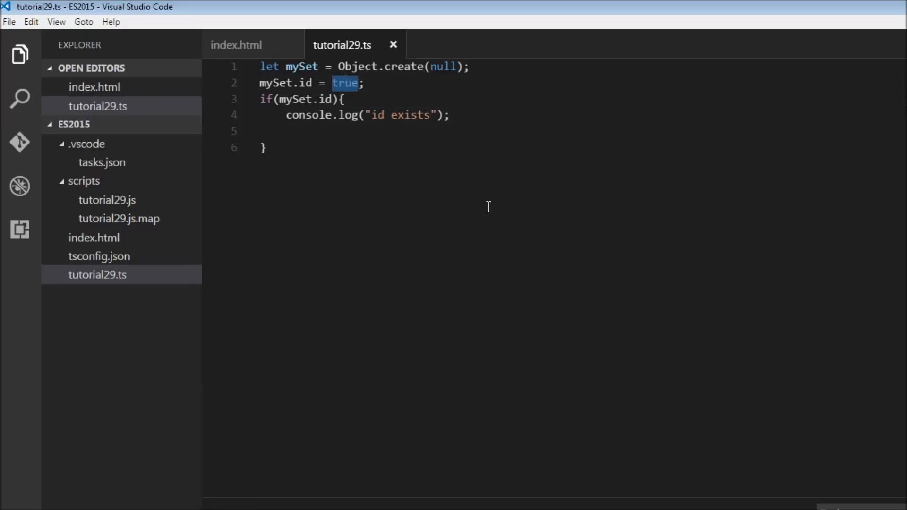
pyautogui.write('1')
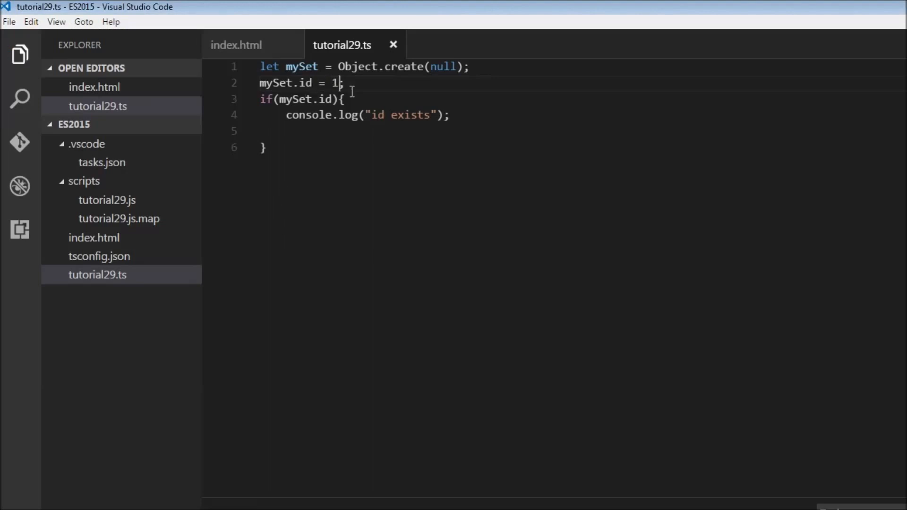
pyautogui.write('0')
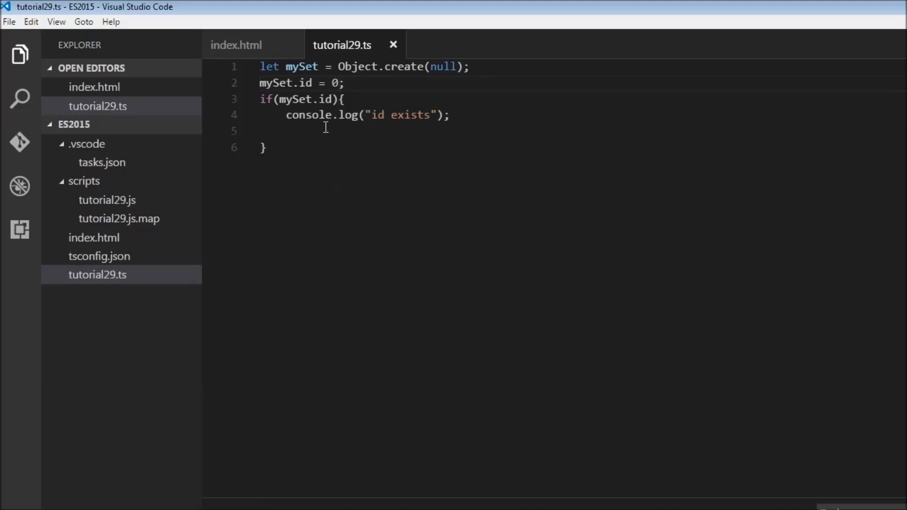
pyautogui.moveTo(300, 66)
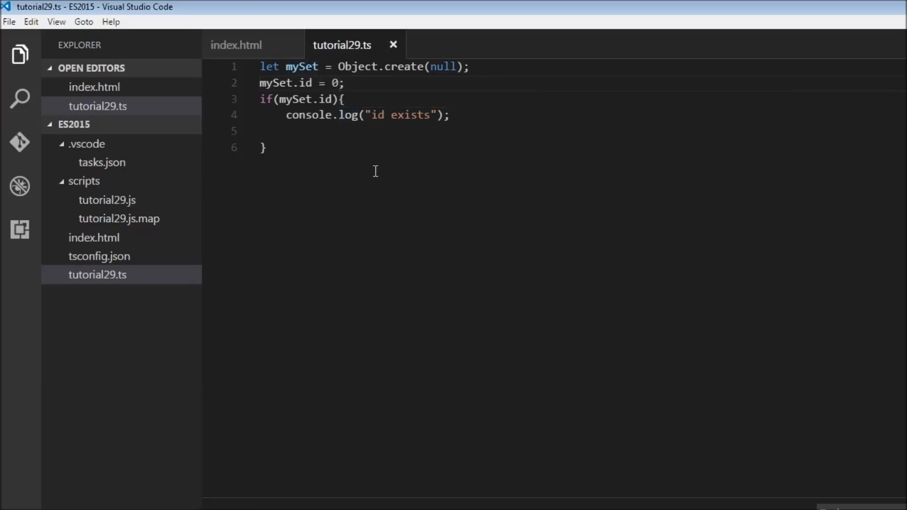
pyautogui.moveTo(389, 237)
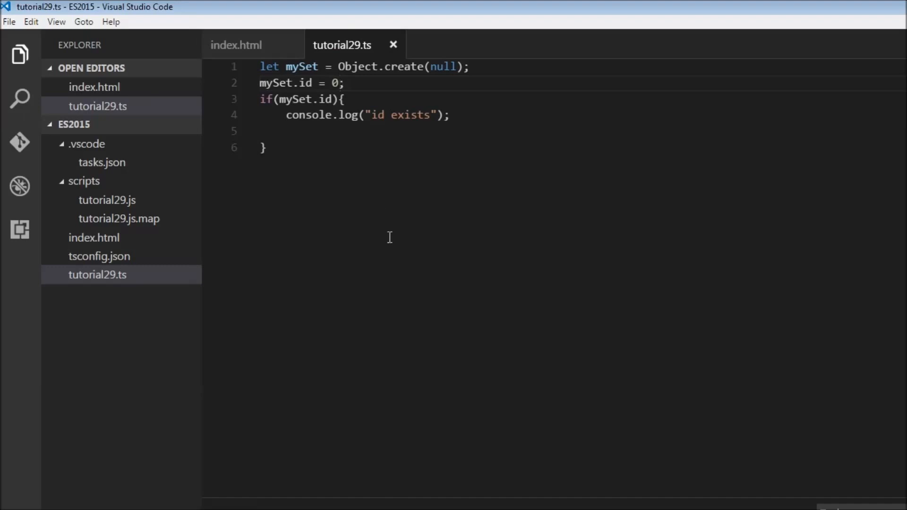
pyautogui.moveTo(412, 254)
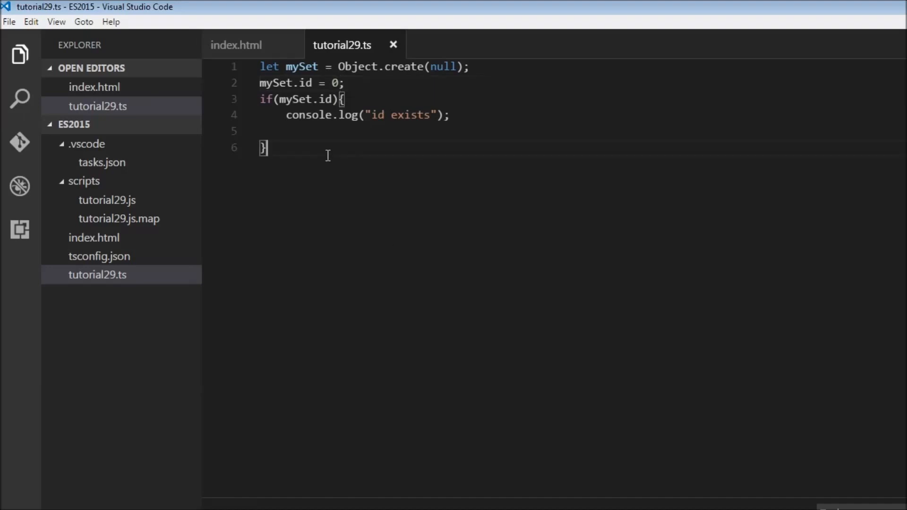
# Declare myMap as a null-prototype object via Object.create(null).
pyautogui.press('Enter')
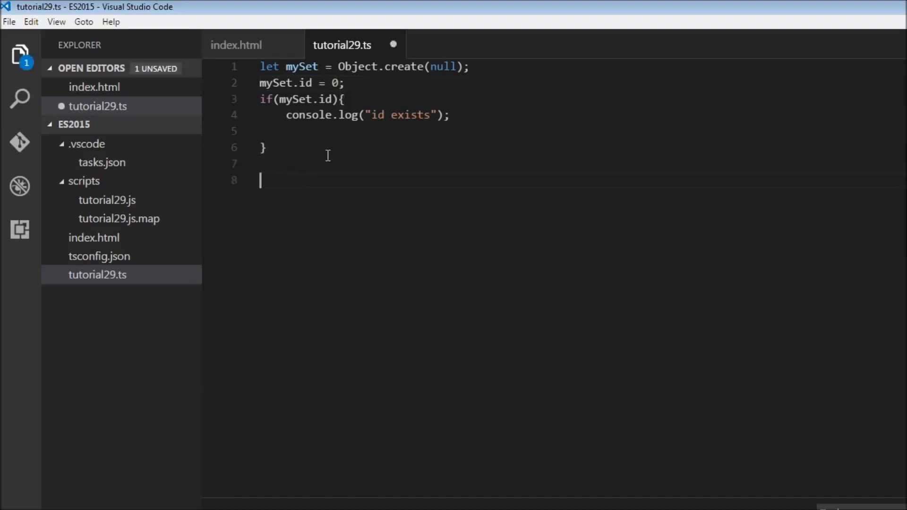
pyautogui.write('let myMap')
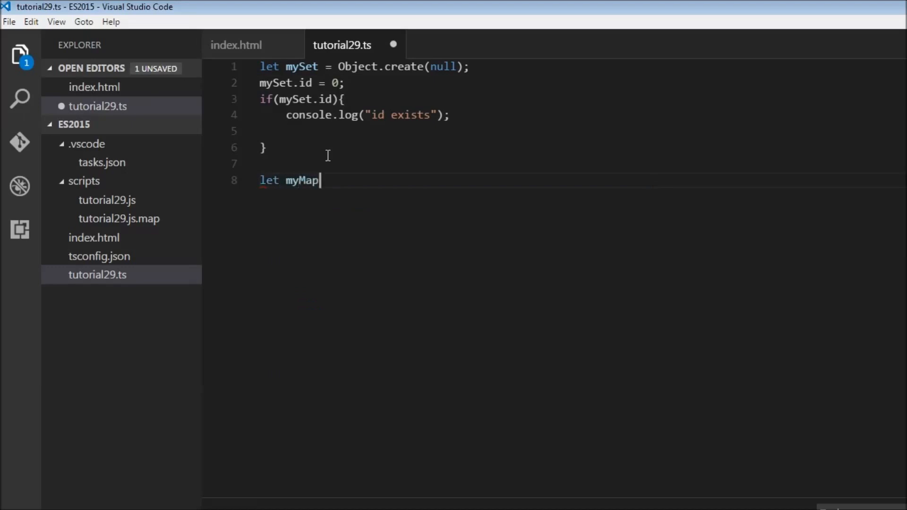
pyautogui.write('= Object')
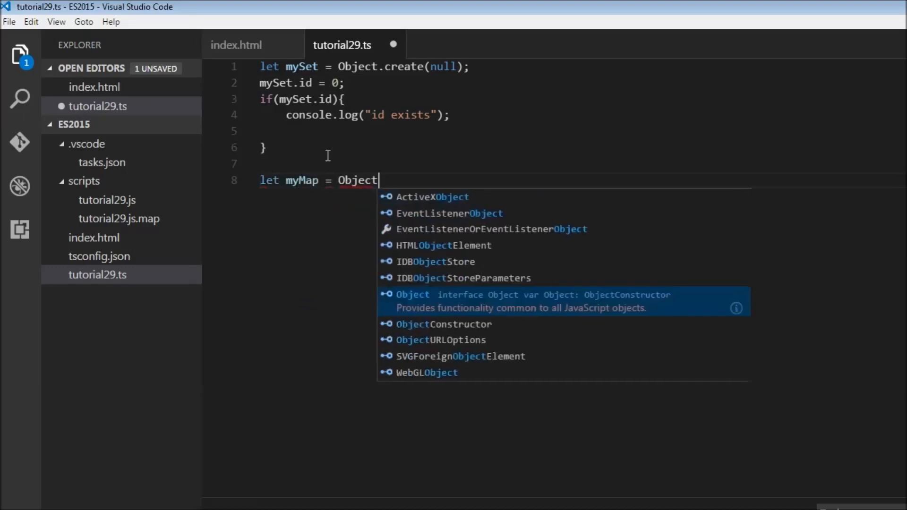
pyautogui.write('.create()')
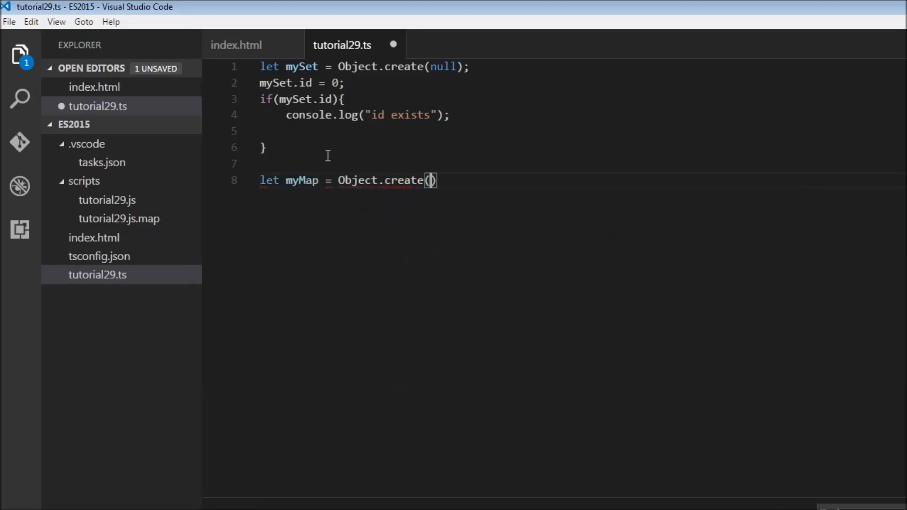
pyautogui.write('null);')
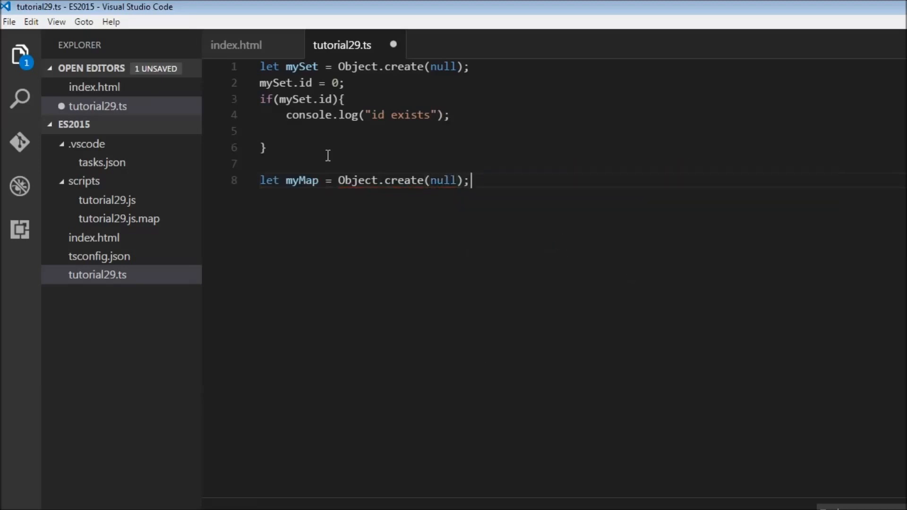
# Assign myMap.name = "Chandler" and read it back into val for logging.
pyautogui.write('myMap.')
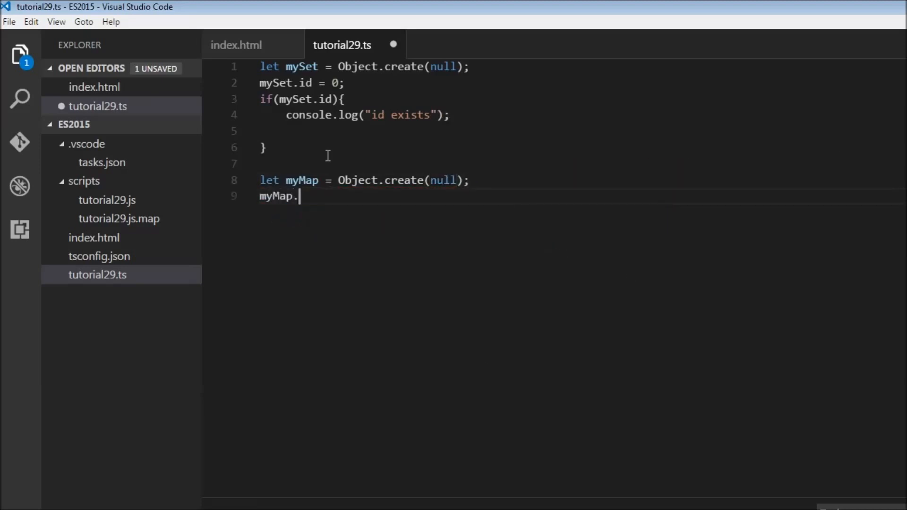
pyautogui.write('name')
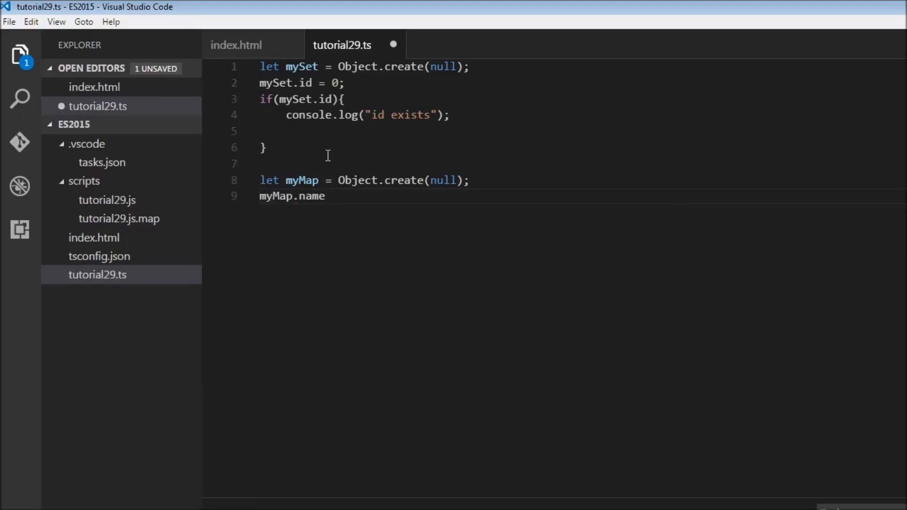
pyautogui.write('="C"')
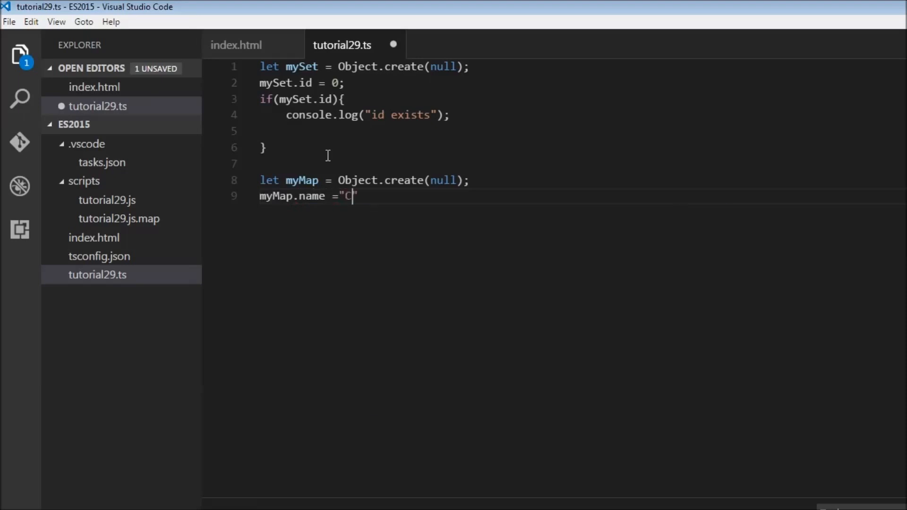
pyautogui.write('handler')
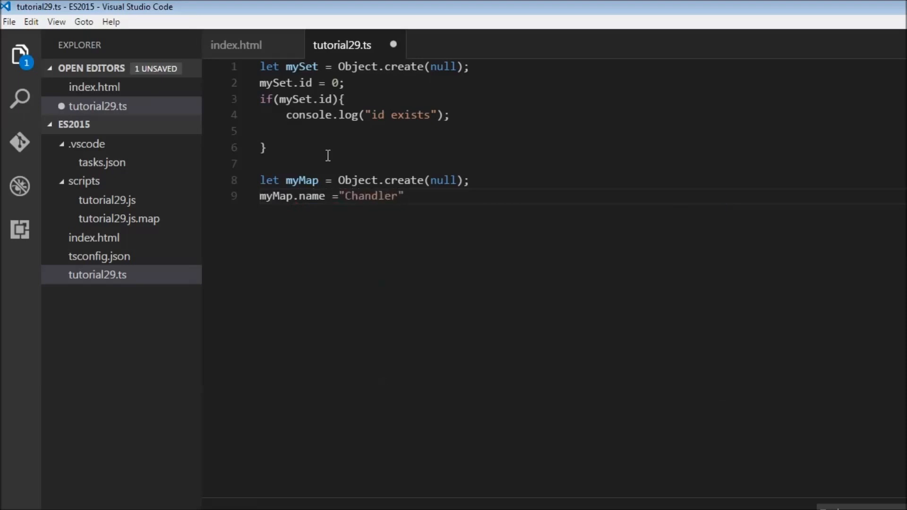
pyautogui.write(';')
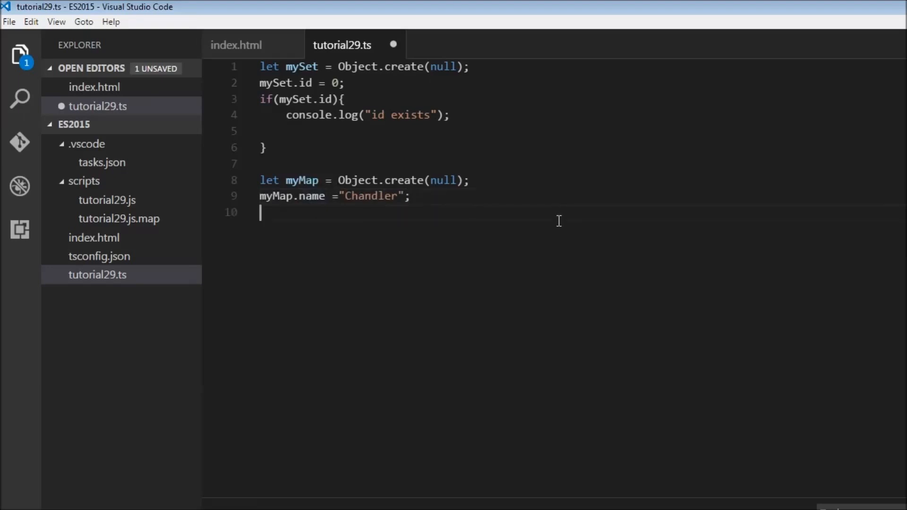
pyautogui.write('let val')
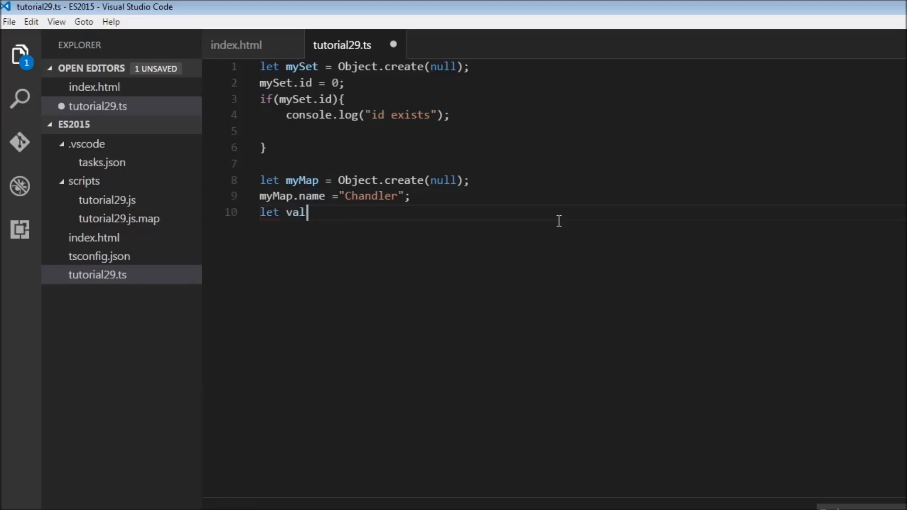
pyautogui.write('= myMap.')
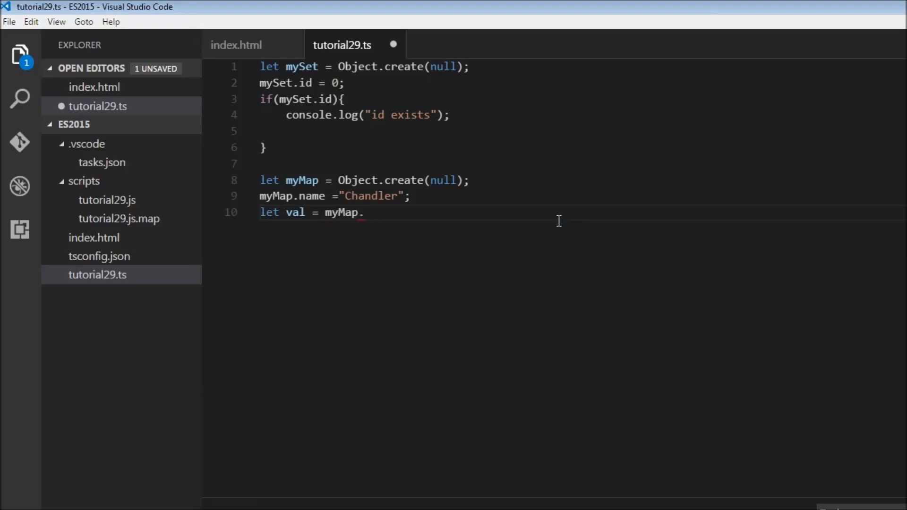
pyautogui.write('name;')
pyautogui.write('console.log(val);')
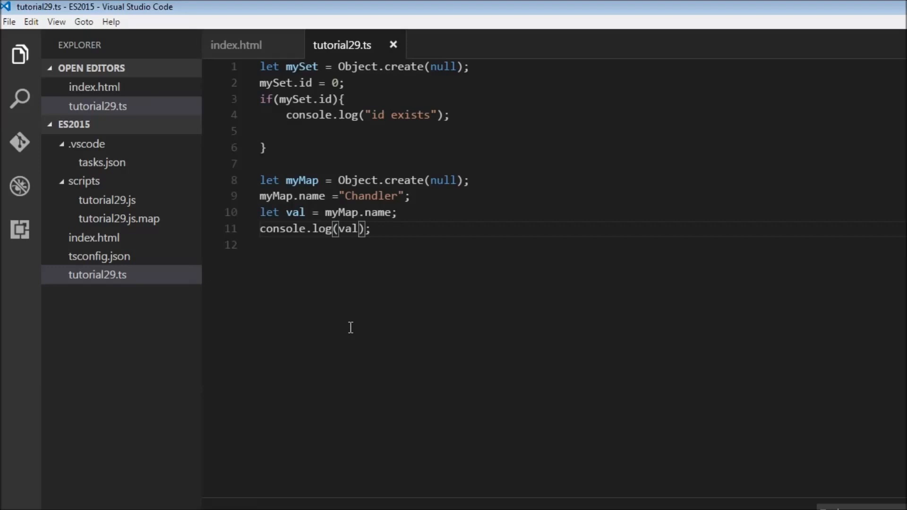
# Store "Hello" under numeric key myMap[100].
pyautogui.click(373, 228)
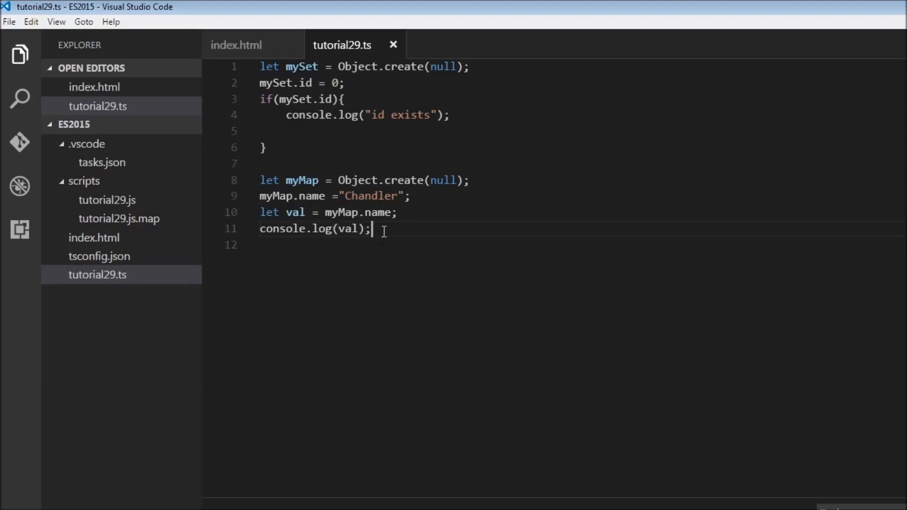
pyautogui.write('myMa')
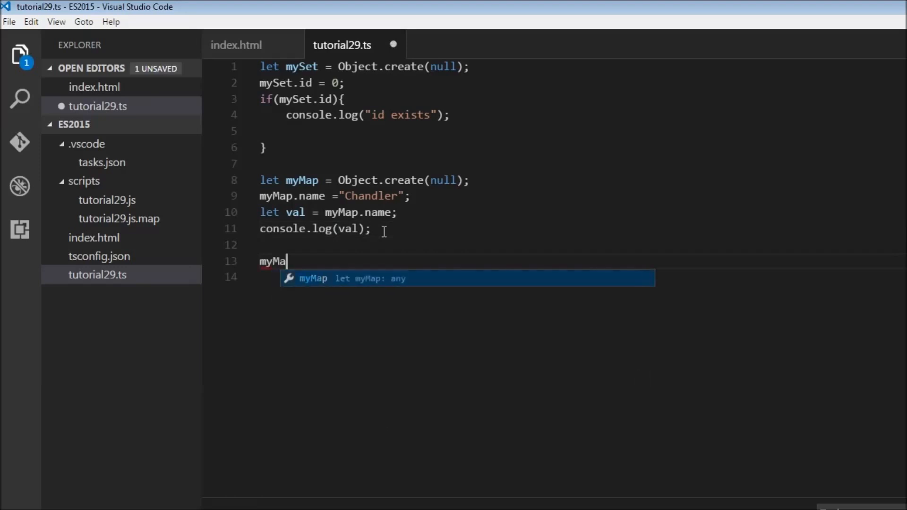
pyautogui.write('[100]')
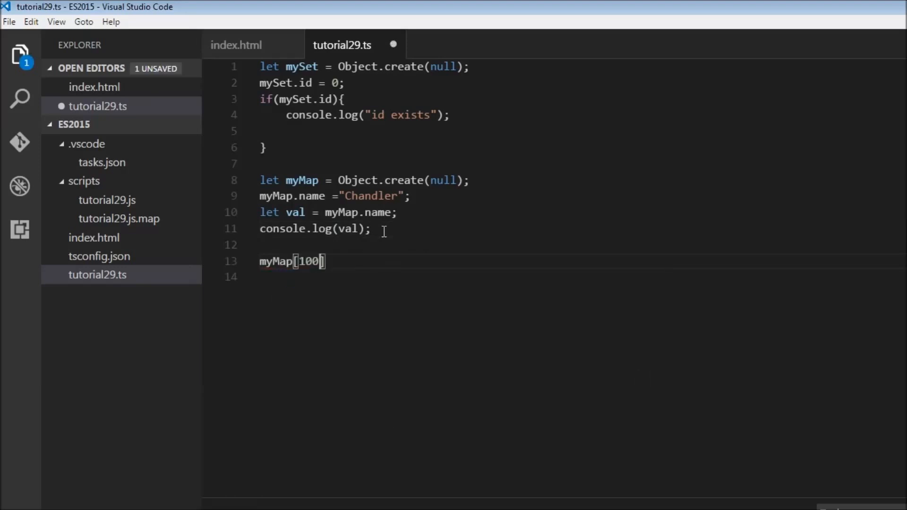
pyautogui.write('= ""')
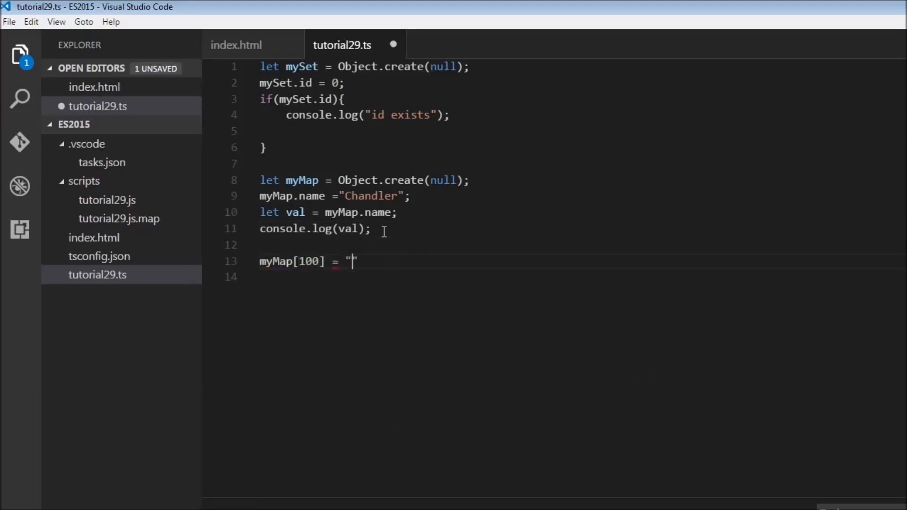
pyautogui.write('Hello')
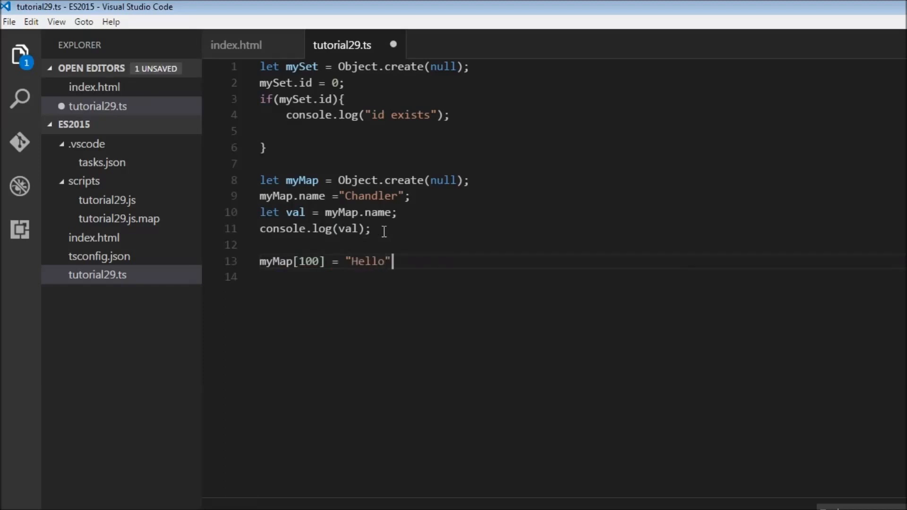
pyautogui.write(';')
pyautogui.click(581, 276)
pyautogui.write('console.log();')
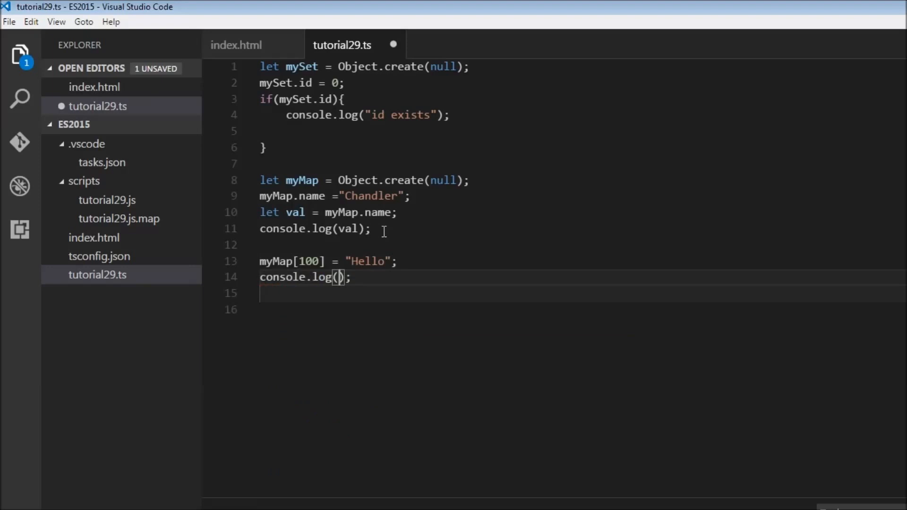
# Log myMap["100"] with the string key, save, and highlight the "100" key.
pyautogui.write('myMap["10')
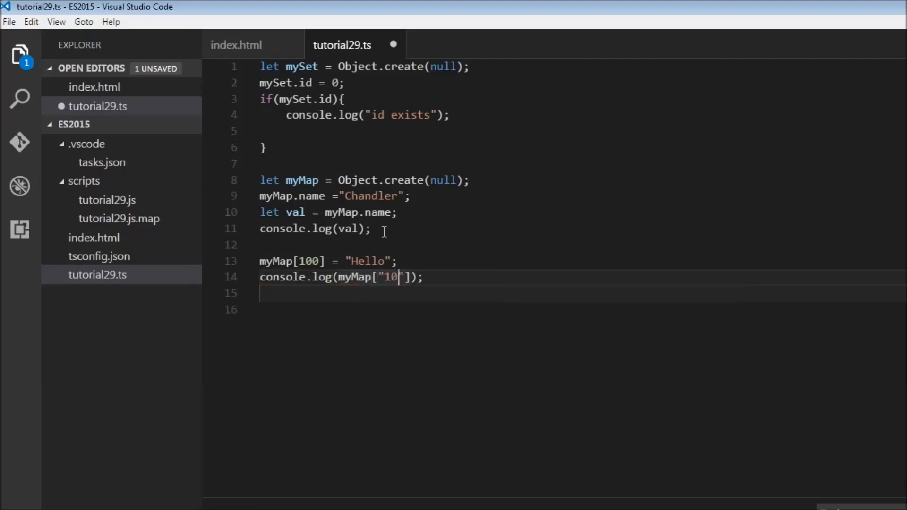
pyautogui.write('0')
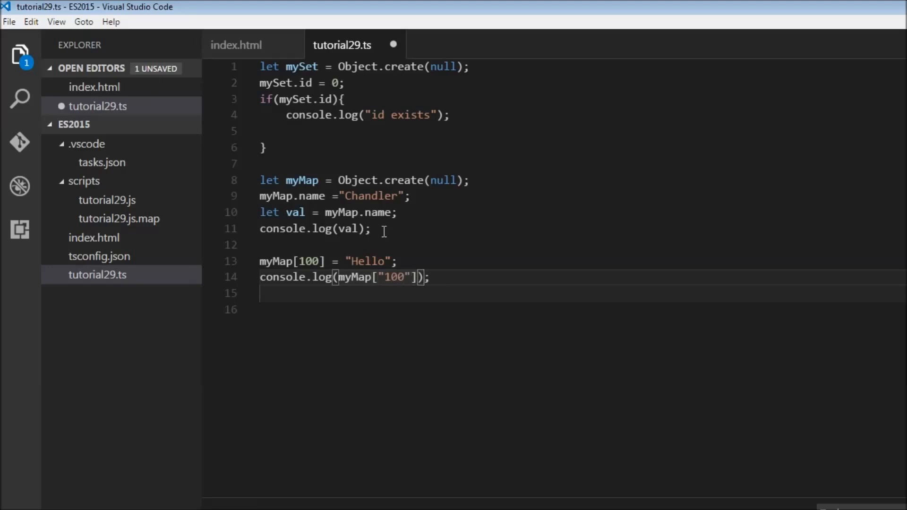
pyautogui.press('ctrl+s')
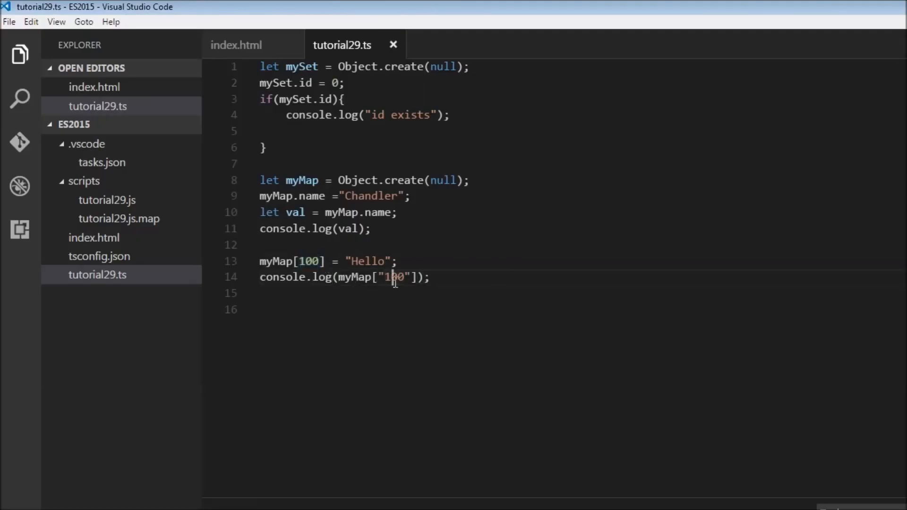
pyautogui.doubleClick(392, 277)
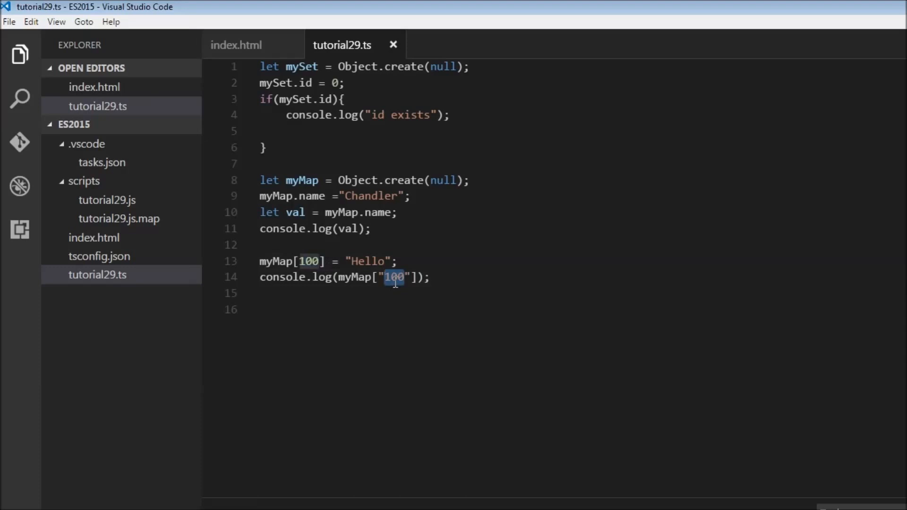
pyautogui.moveTo(385, 285)
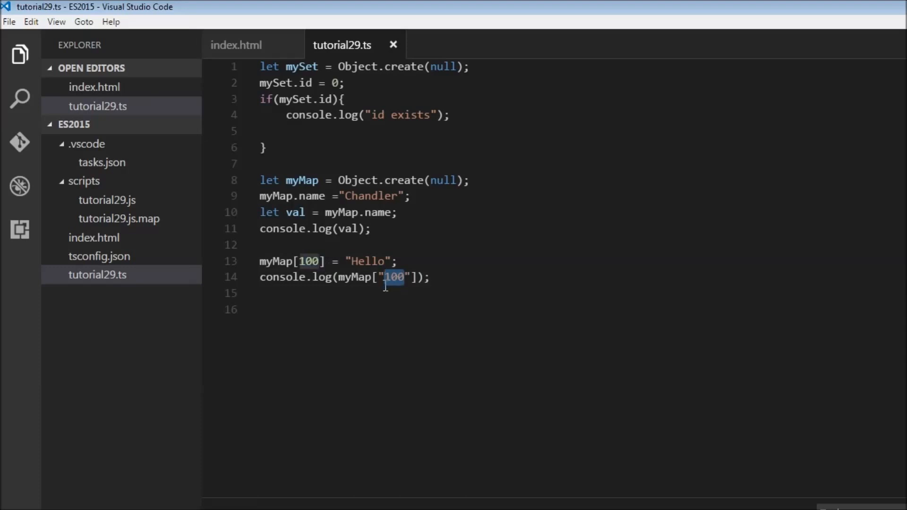
pyautogui.moveTo(422, 289)
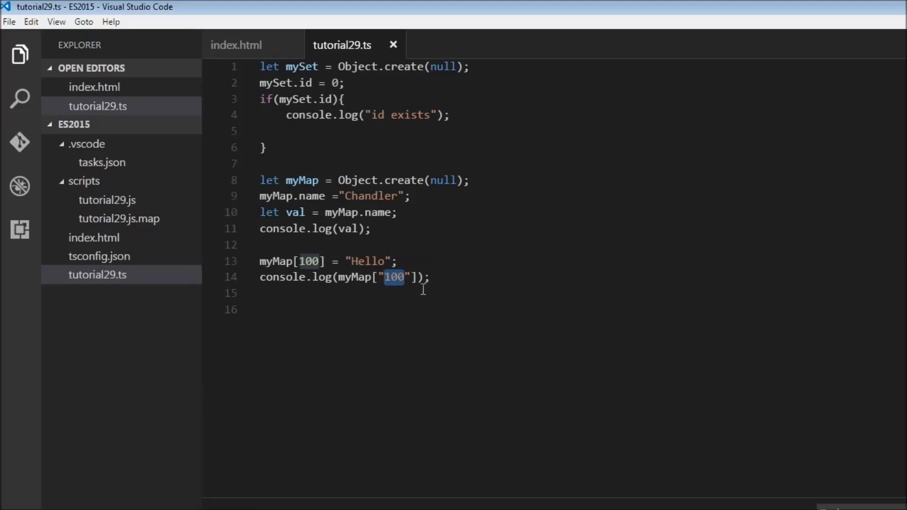
pyautogui.moveTo(411, 303)
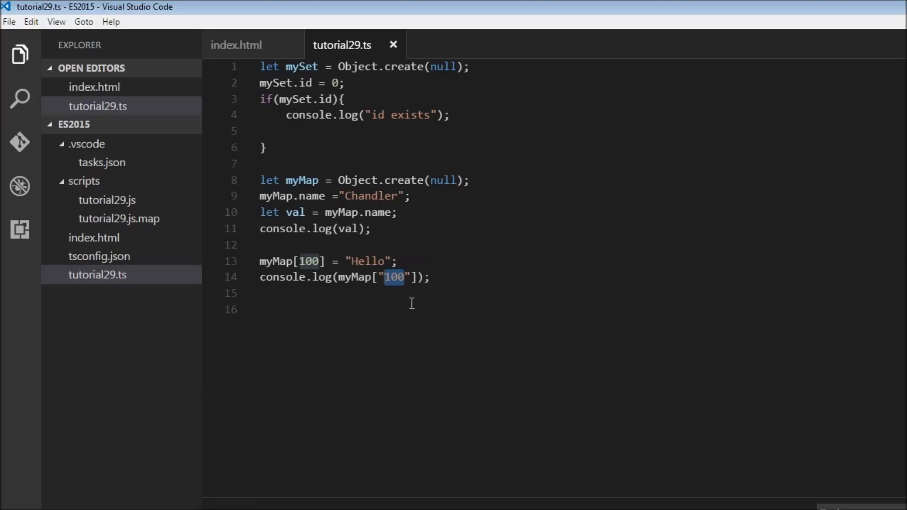
# Declare two empty objects, let ob1 = {}; and let ob2 = {}.
pyautogui.press('enter')
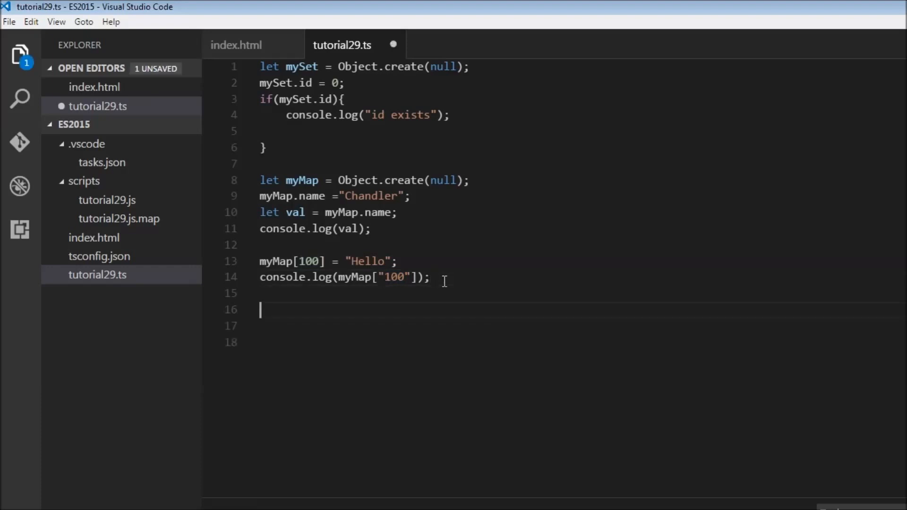
pyautogui.write('let m')
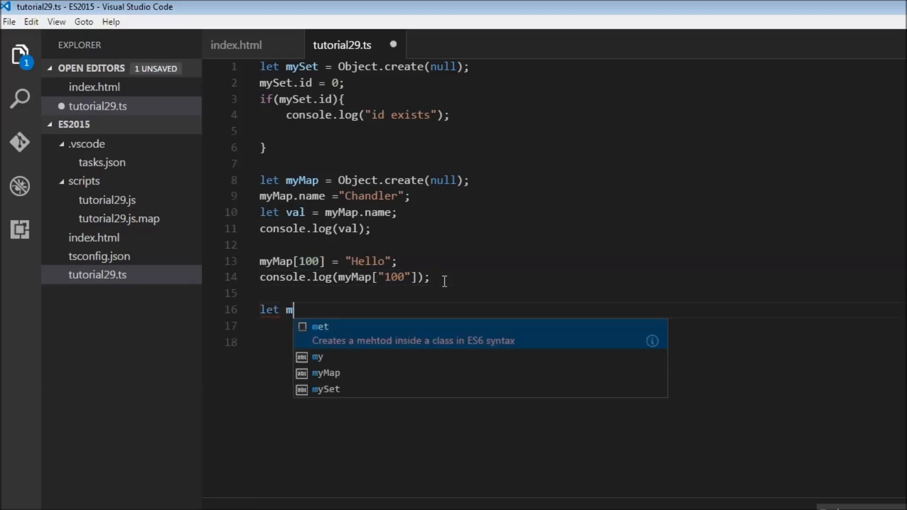
pyautogui.write('ob1')
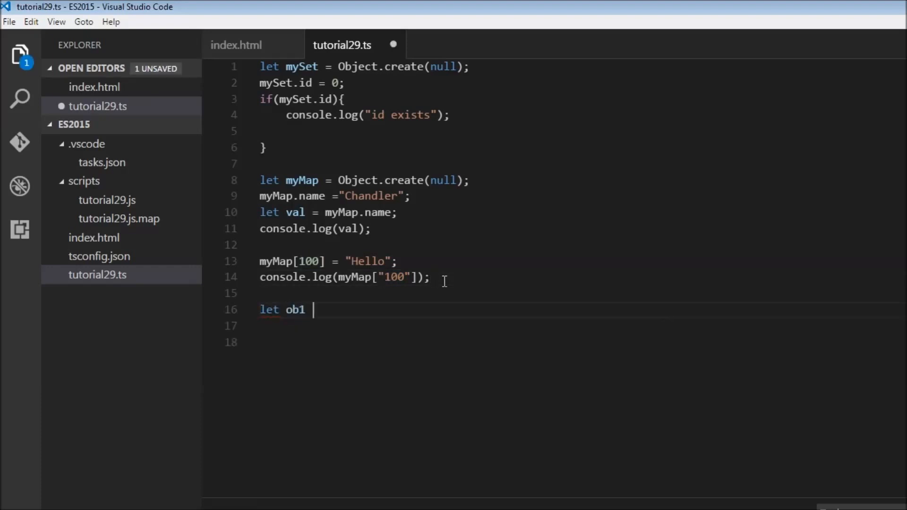
pyautogui.write('= {};')
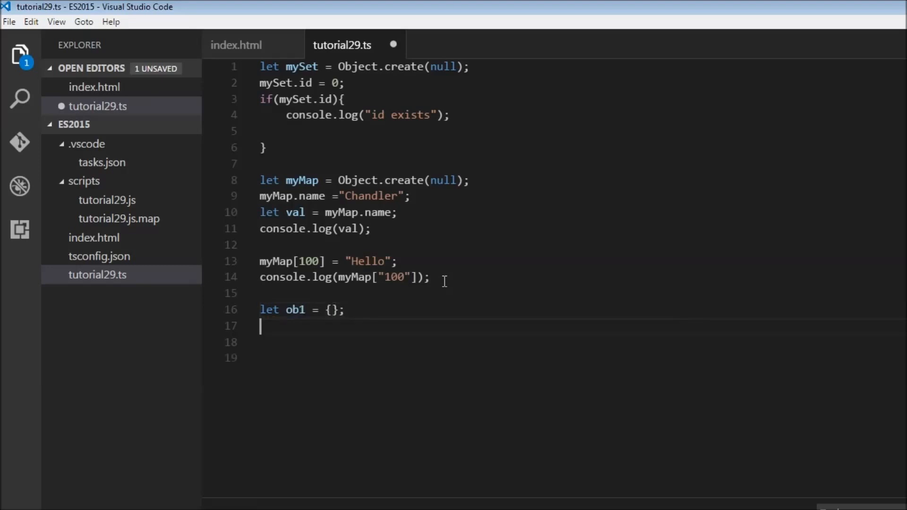
pyautogui.write('let ob2')
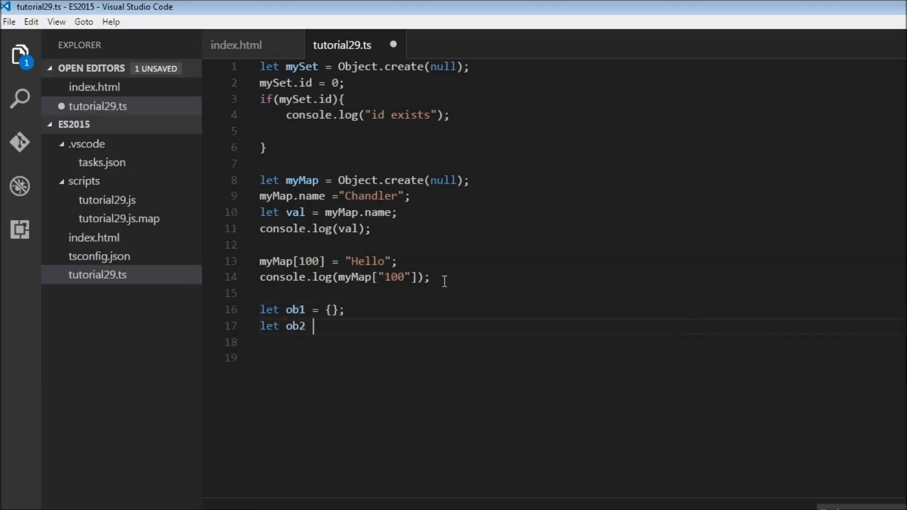
pyautogui.write('= {};')
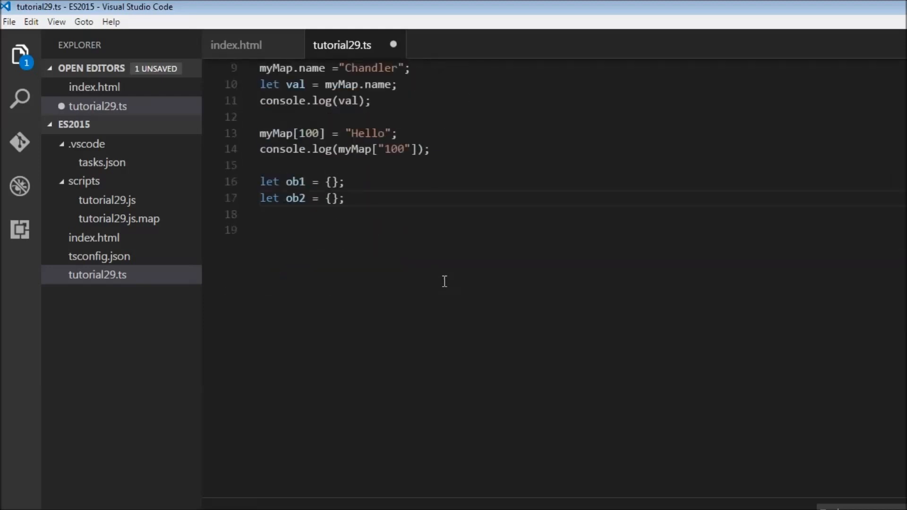
# Assign myMap[ob1] = "World" using ob1 as the key.
pyautogui.press('Enter')
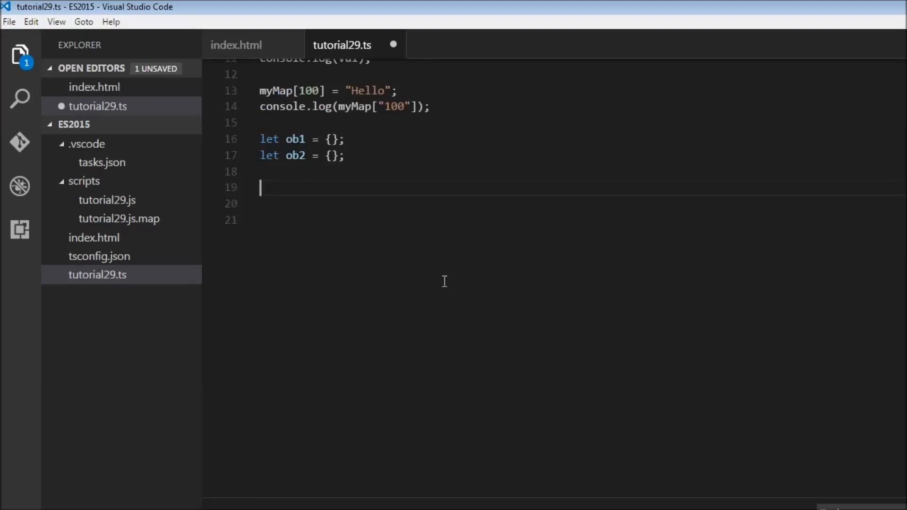
pyautogui.write('m')
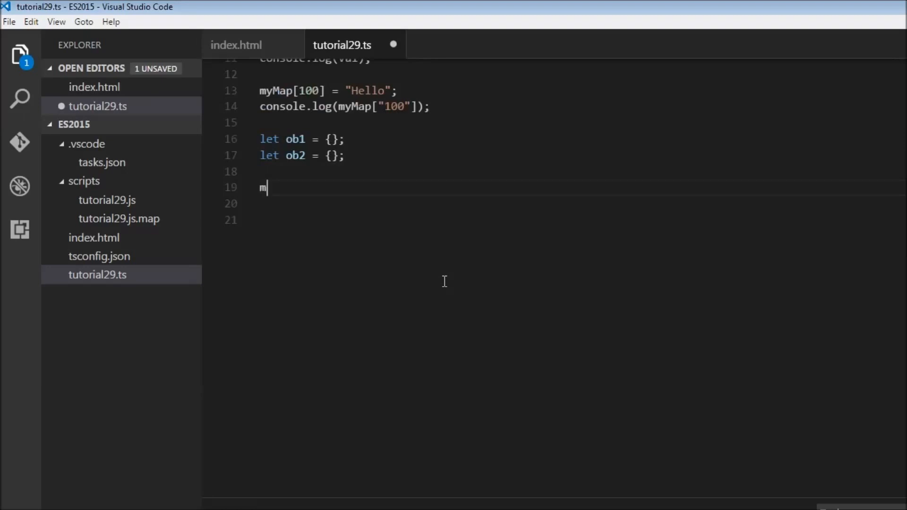
pyautogui.write('yMap[]')
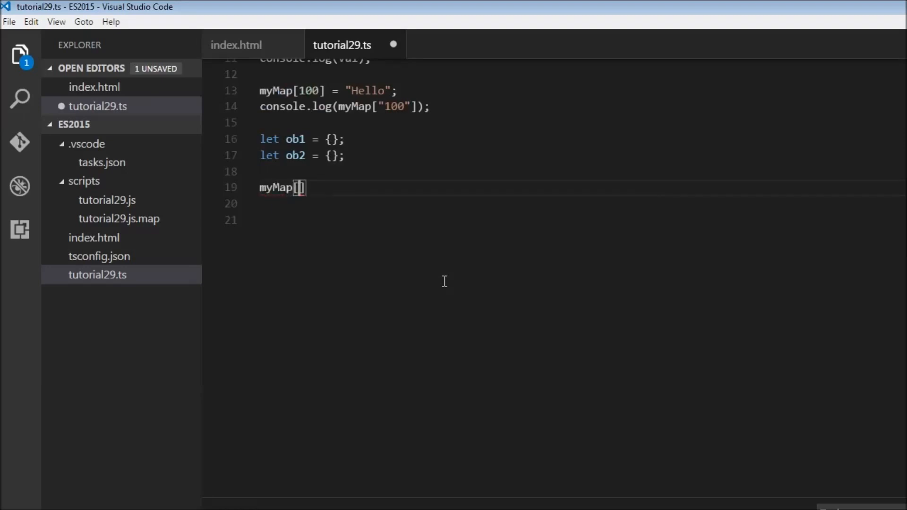
pyautogui.write('ob1')
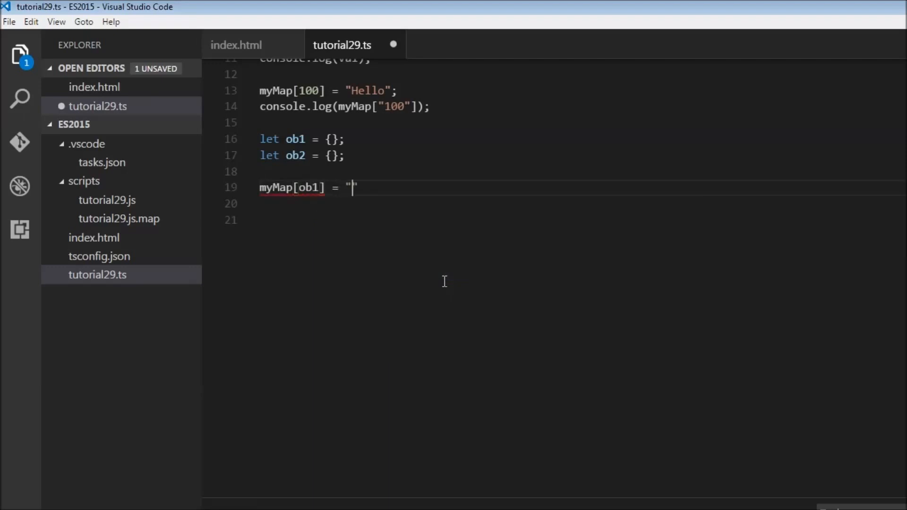
pyautogui.write('World')
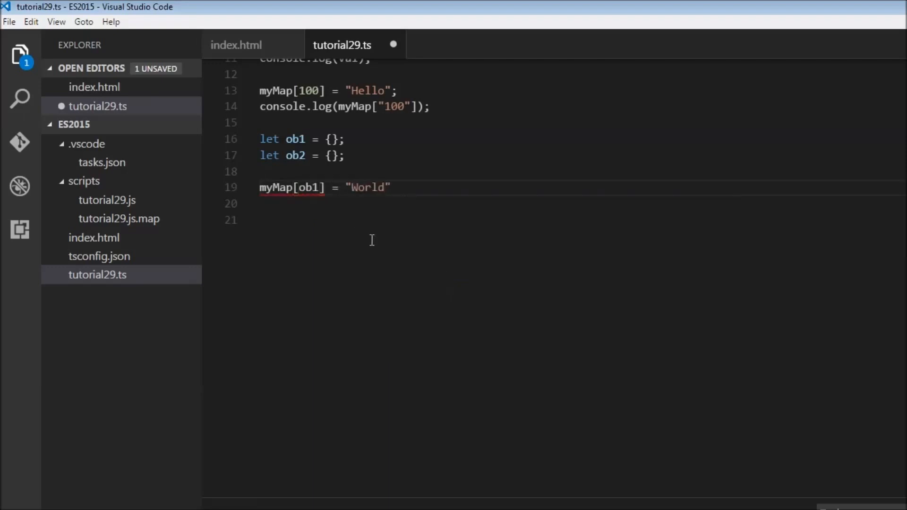
pyautogui.moveTo(441, 250)
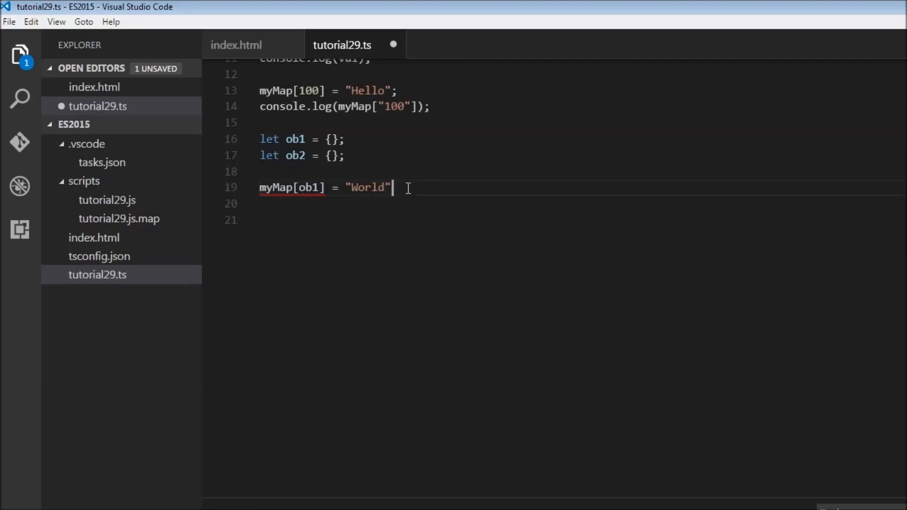
# Log myMap[ob2], changing the lookup key from ob1 to ob2.
pyautogui.write(';')
pyautogui.click(581, 219)
pyautogui.write('console.log();')
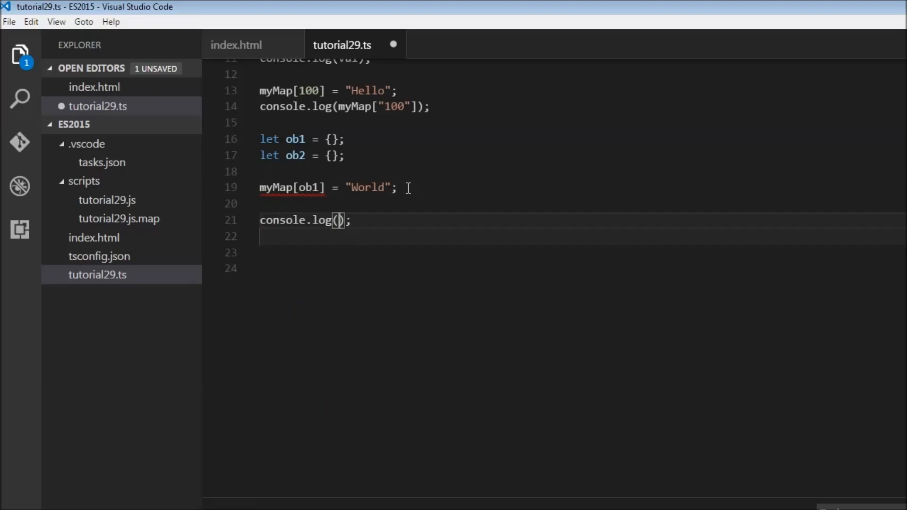
pyautogui.write('myMap')
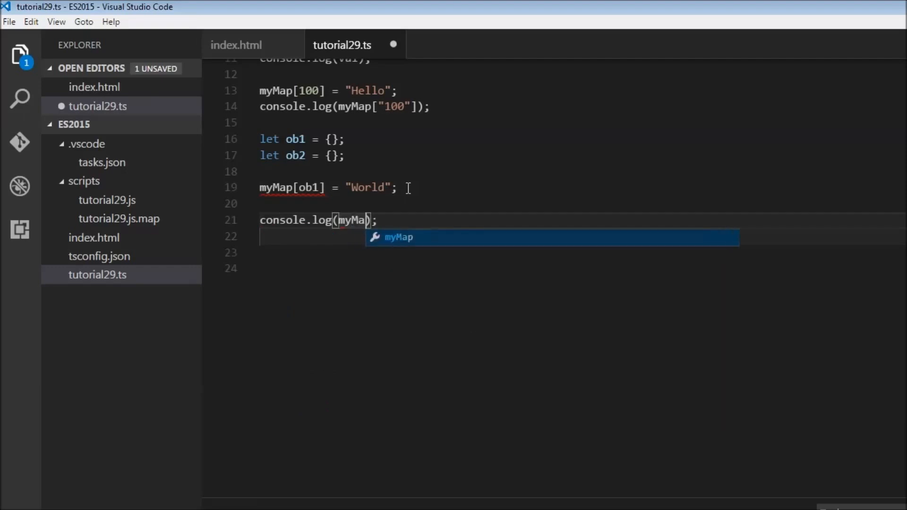
pyautogui.write('[')
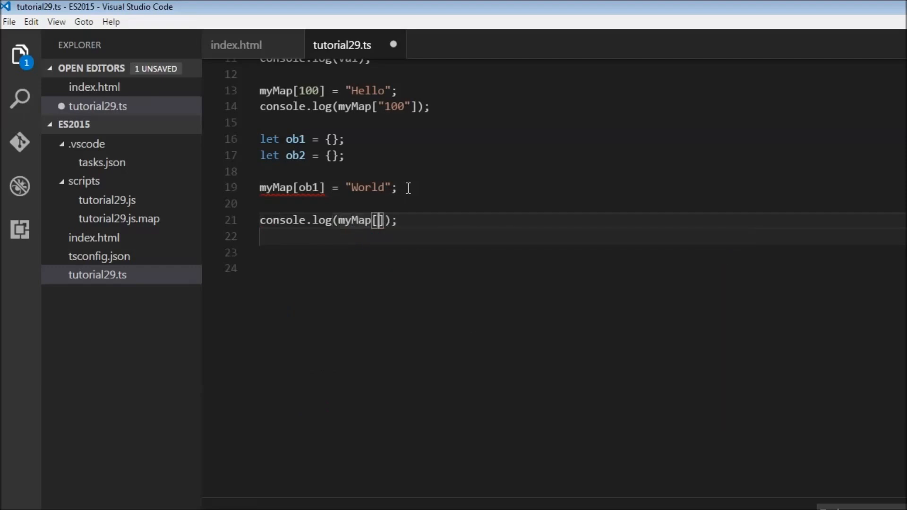
pyautogui.write('ob1')
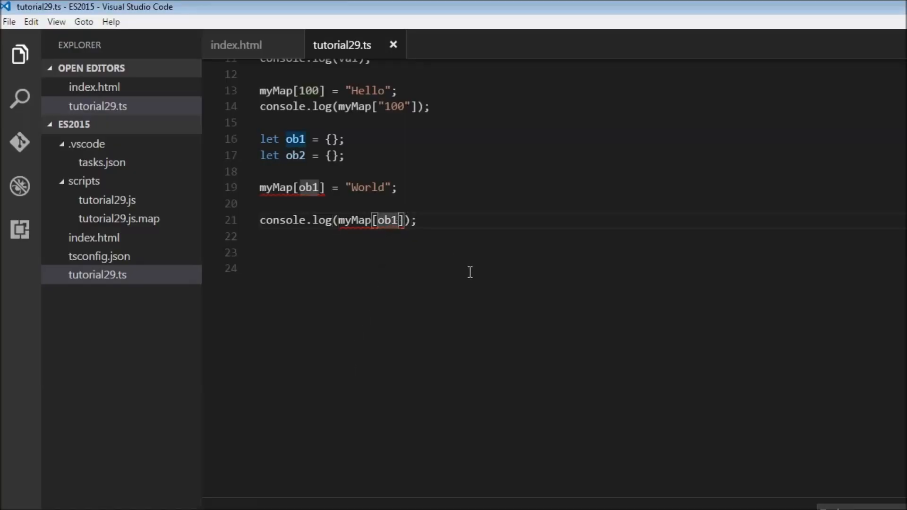
pyautogui.write('2')
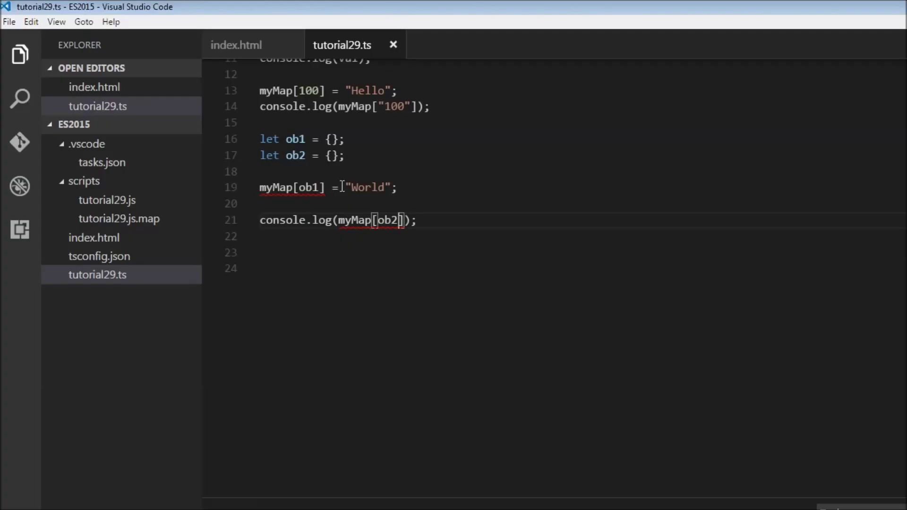
pyautogui.moveTo(308, 187)
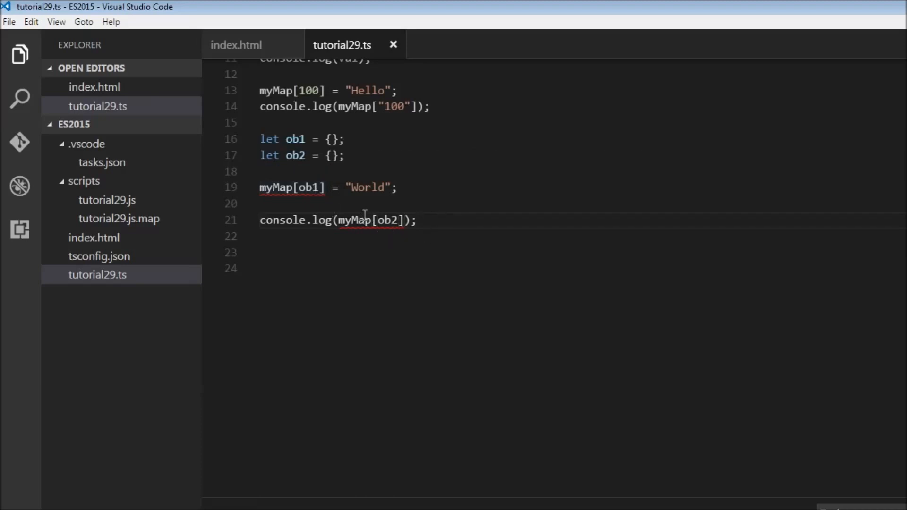
pyautogui.moveTo(438, 221)
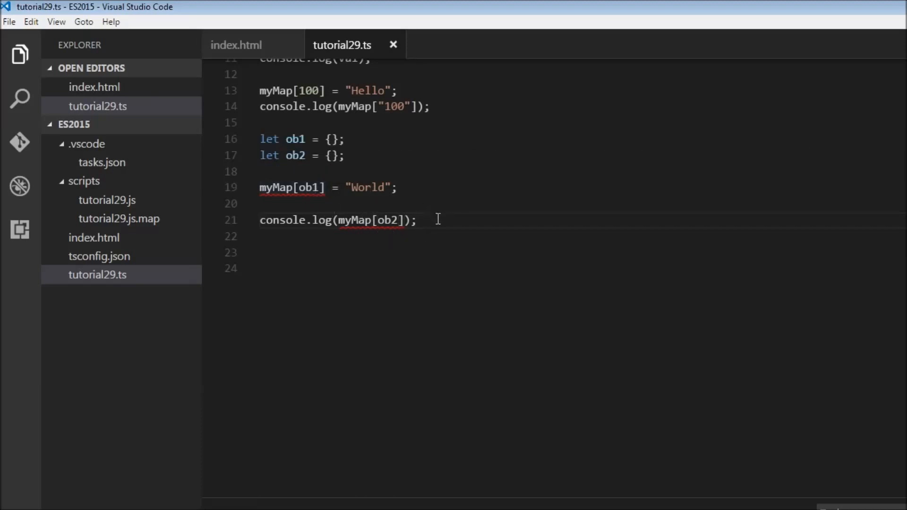
pyautogui.moveTo(343, 197)
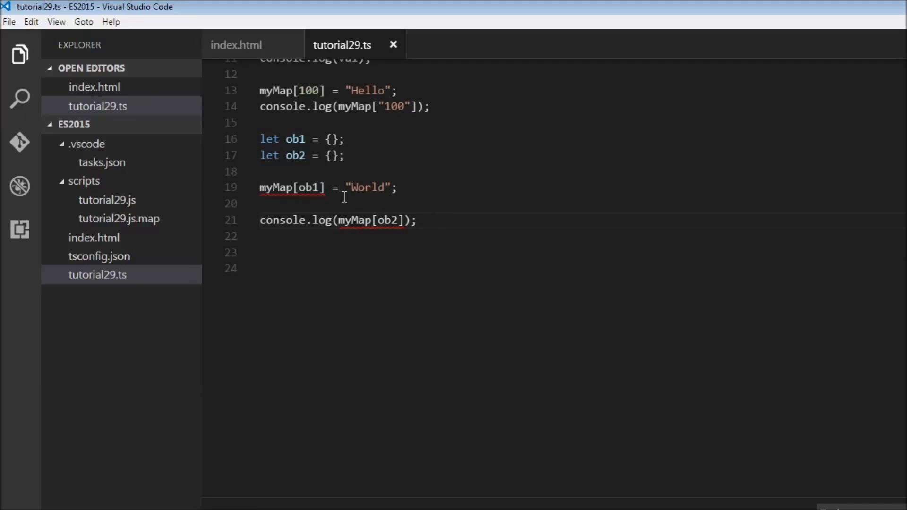
pyautogui.moveTo(542, 252)
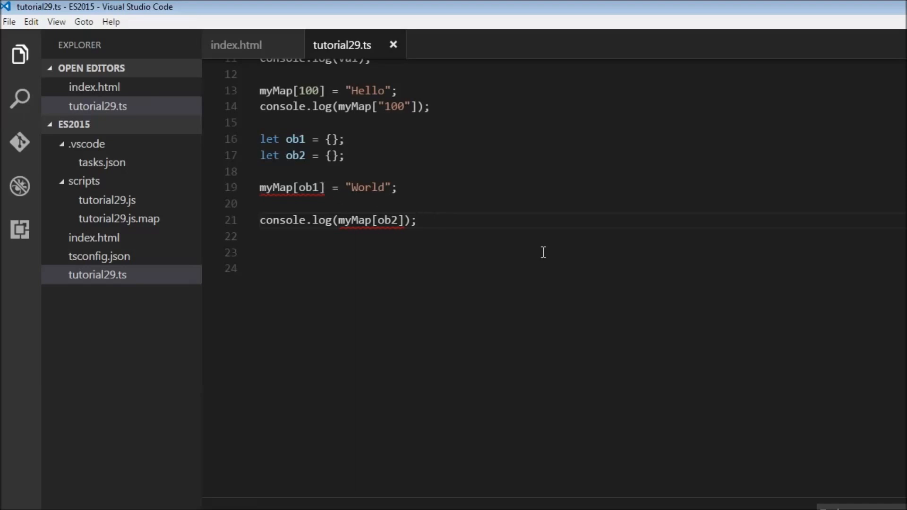
# Log ob1.toString() and ob2.toString() on two new lines.
pyautogui.write('console.log();')
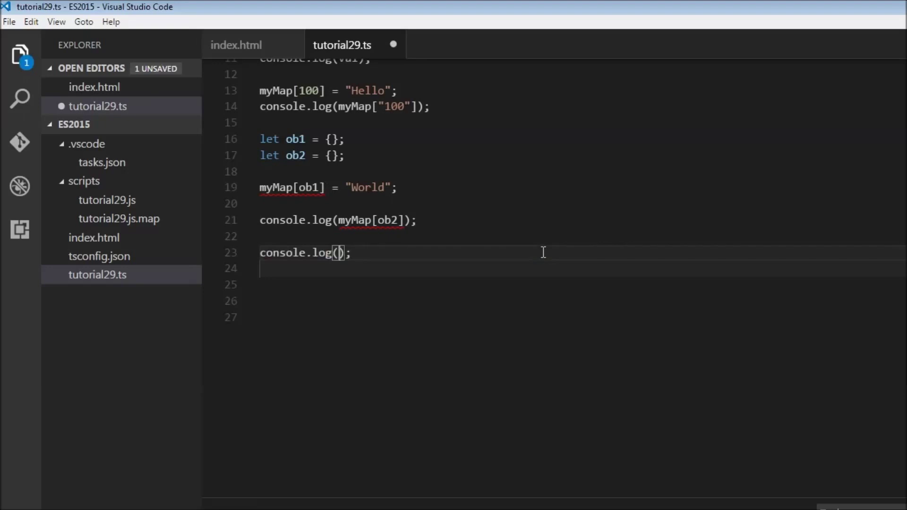
pyautogui.write('ob1.toS')
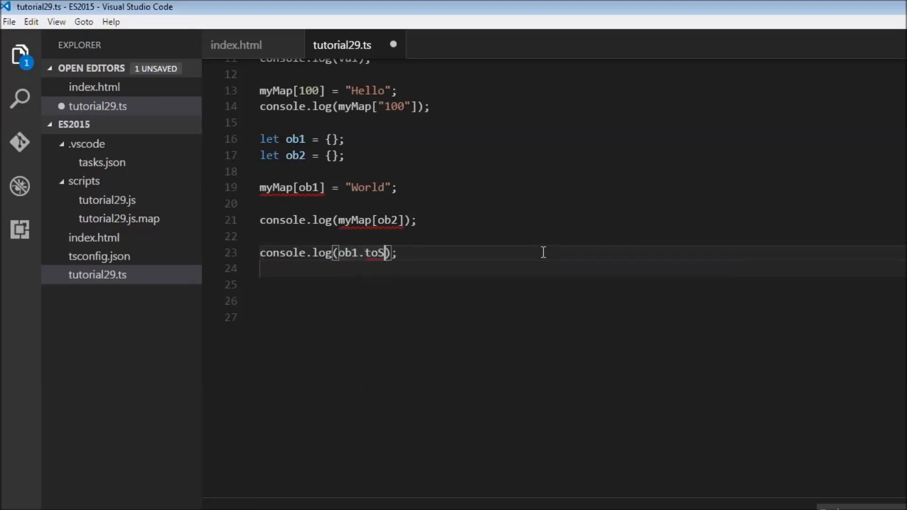
pyautogui.write('tring()')
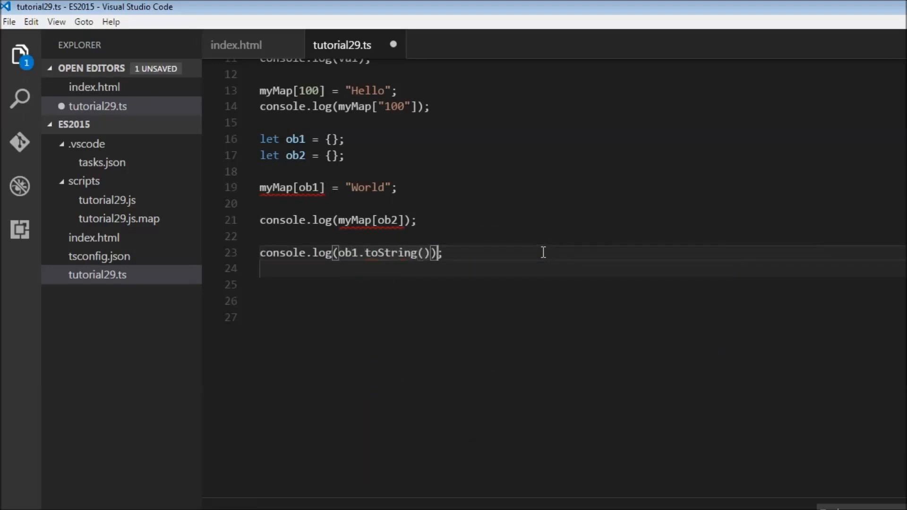
pyautogui.write('console.log();')
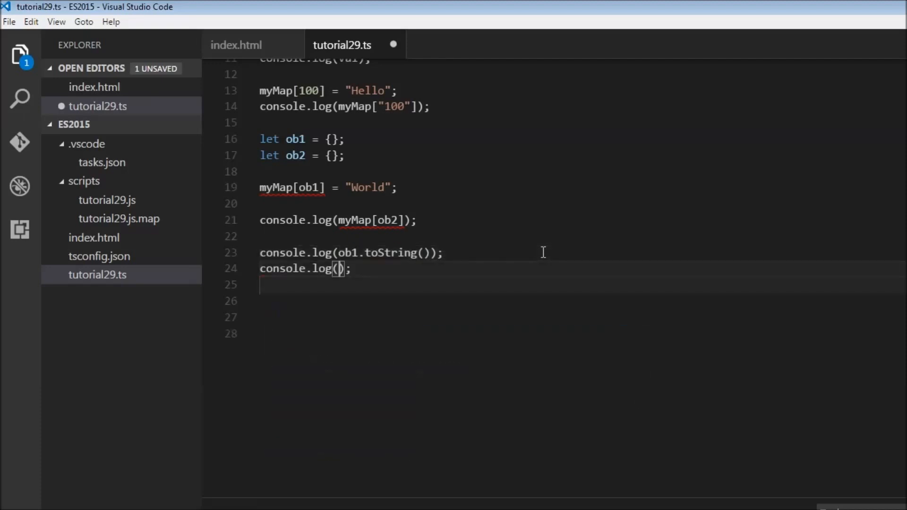
pyautogui.write('ob2.to')
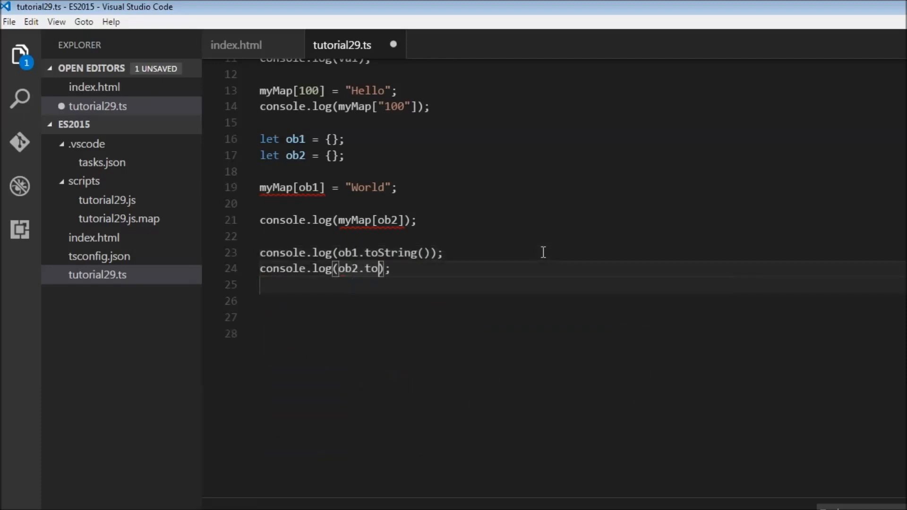
pyautogui.write('String()')
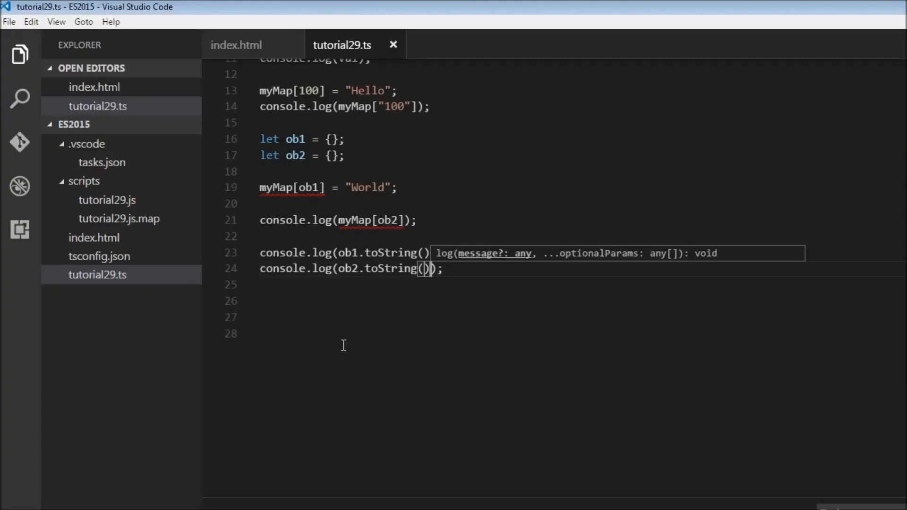
pyautogui.moveTo(316, 197)
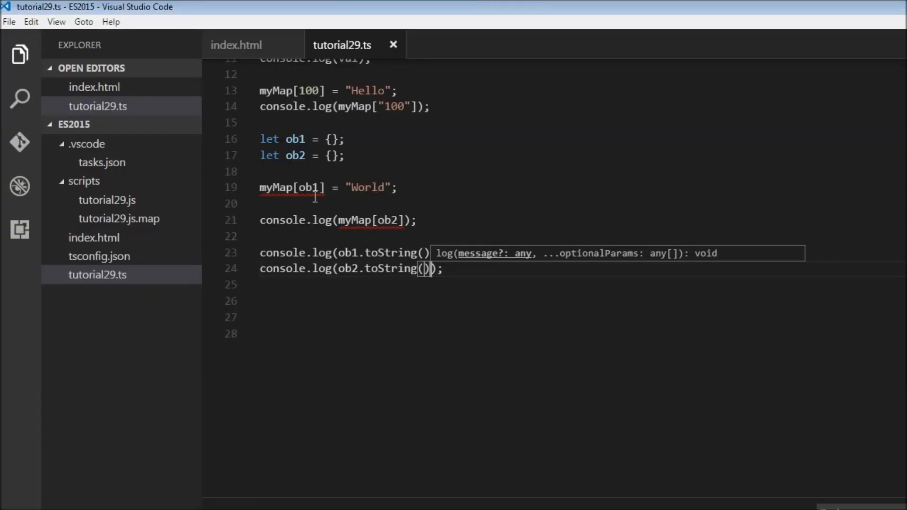